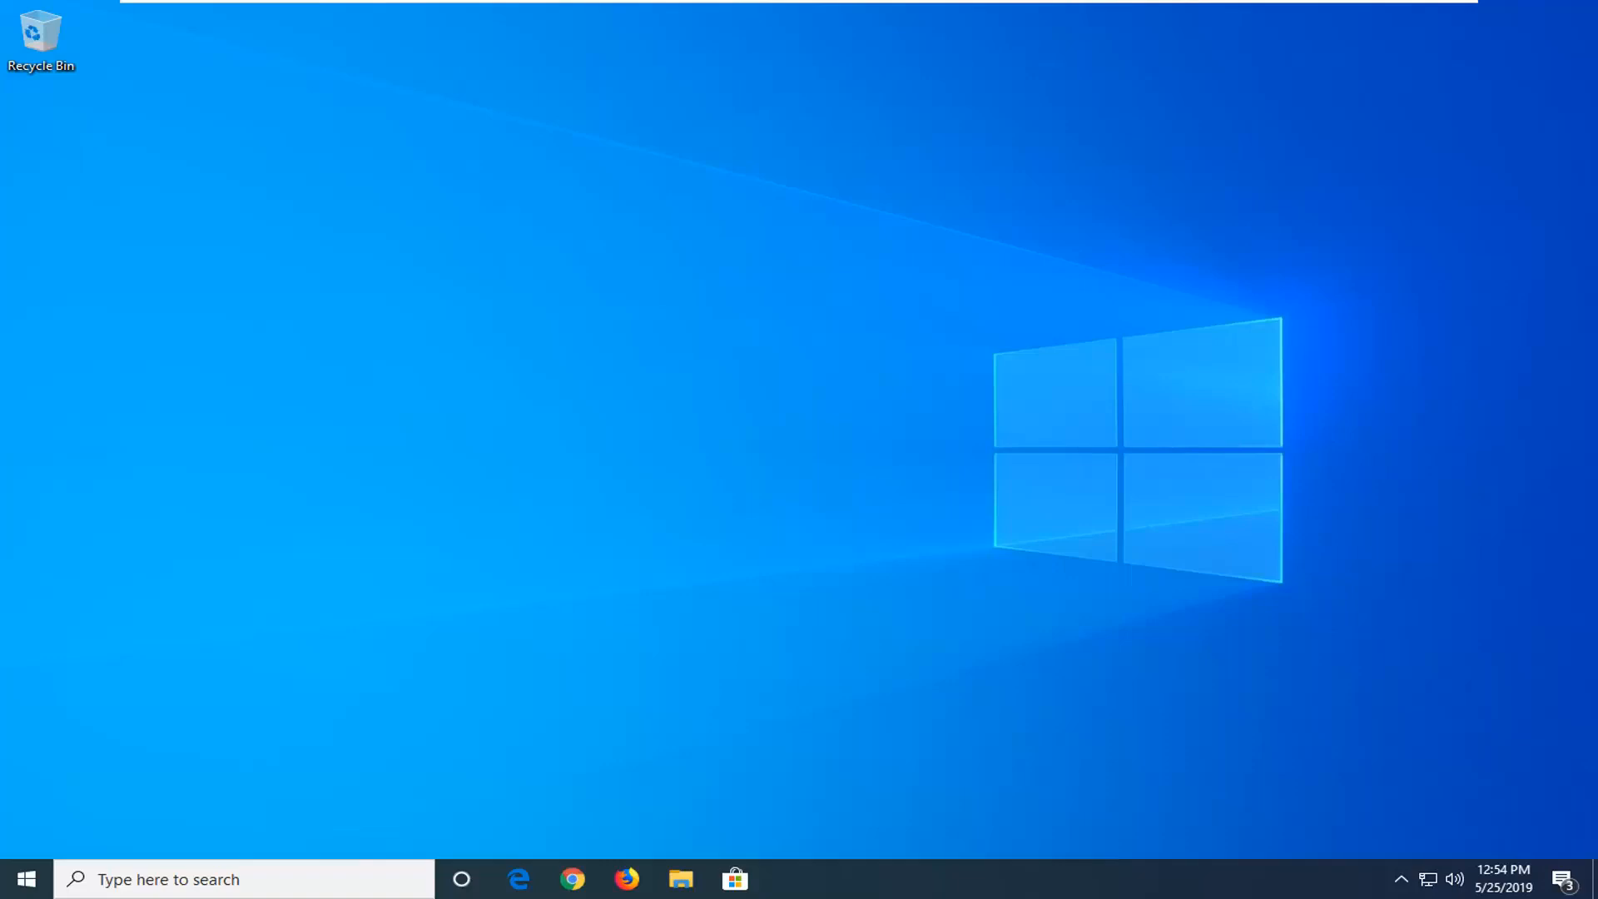
Search for Windows PowerShell and run it as administrator.
left_click(26, 879)
type("windows powershell")
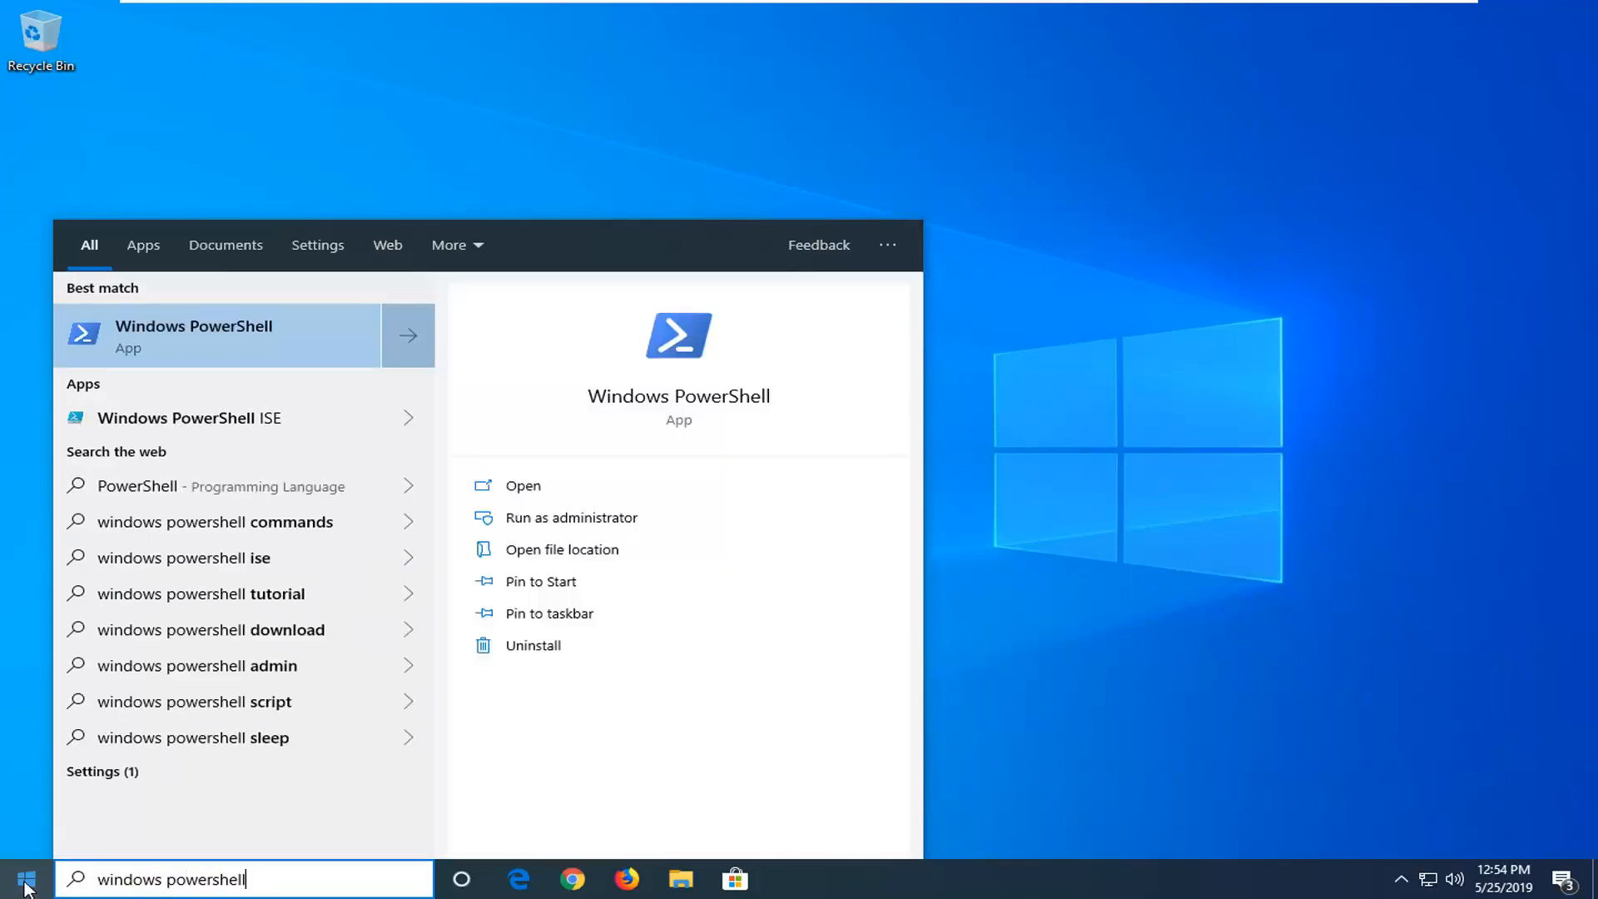
mouse_move(150, 355)
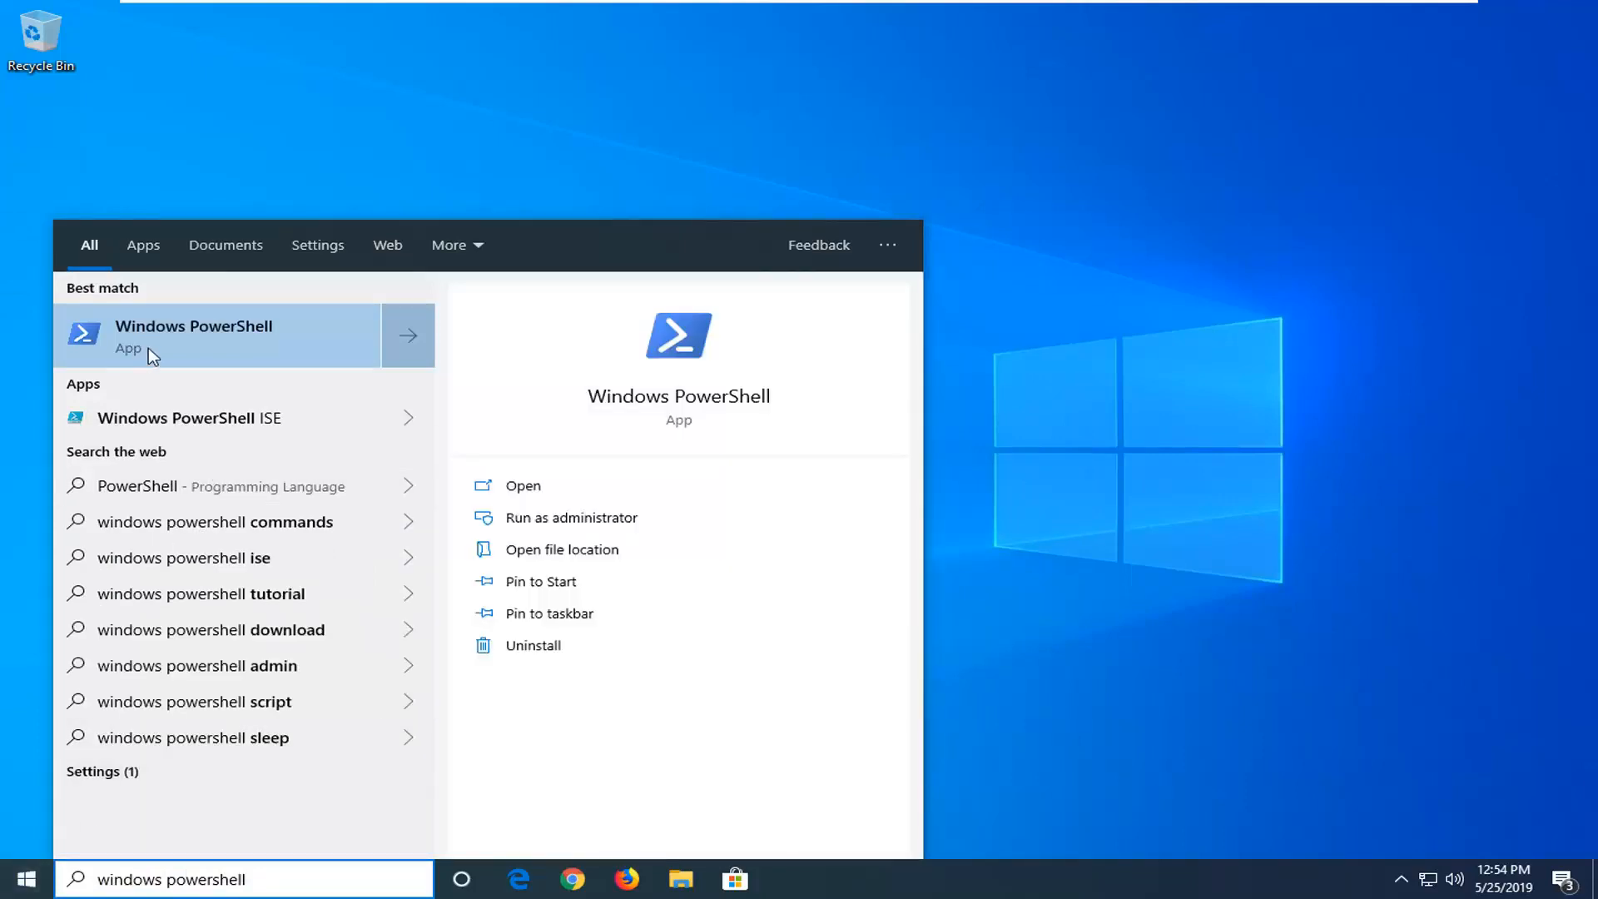
right_click(204, 336)
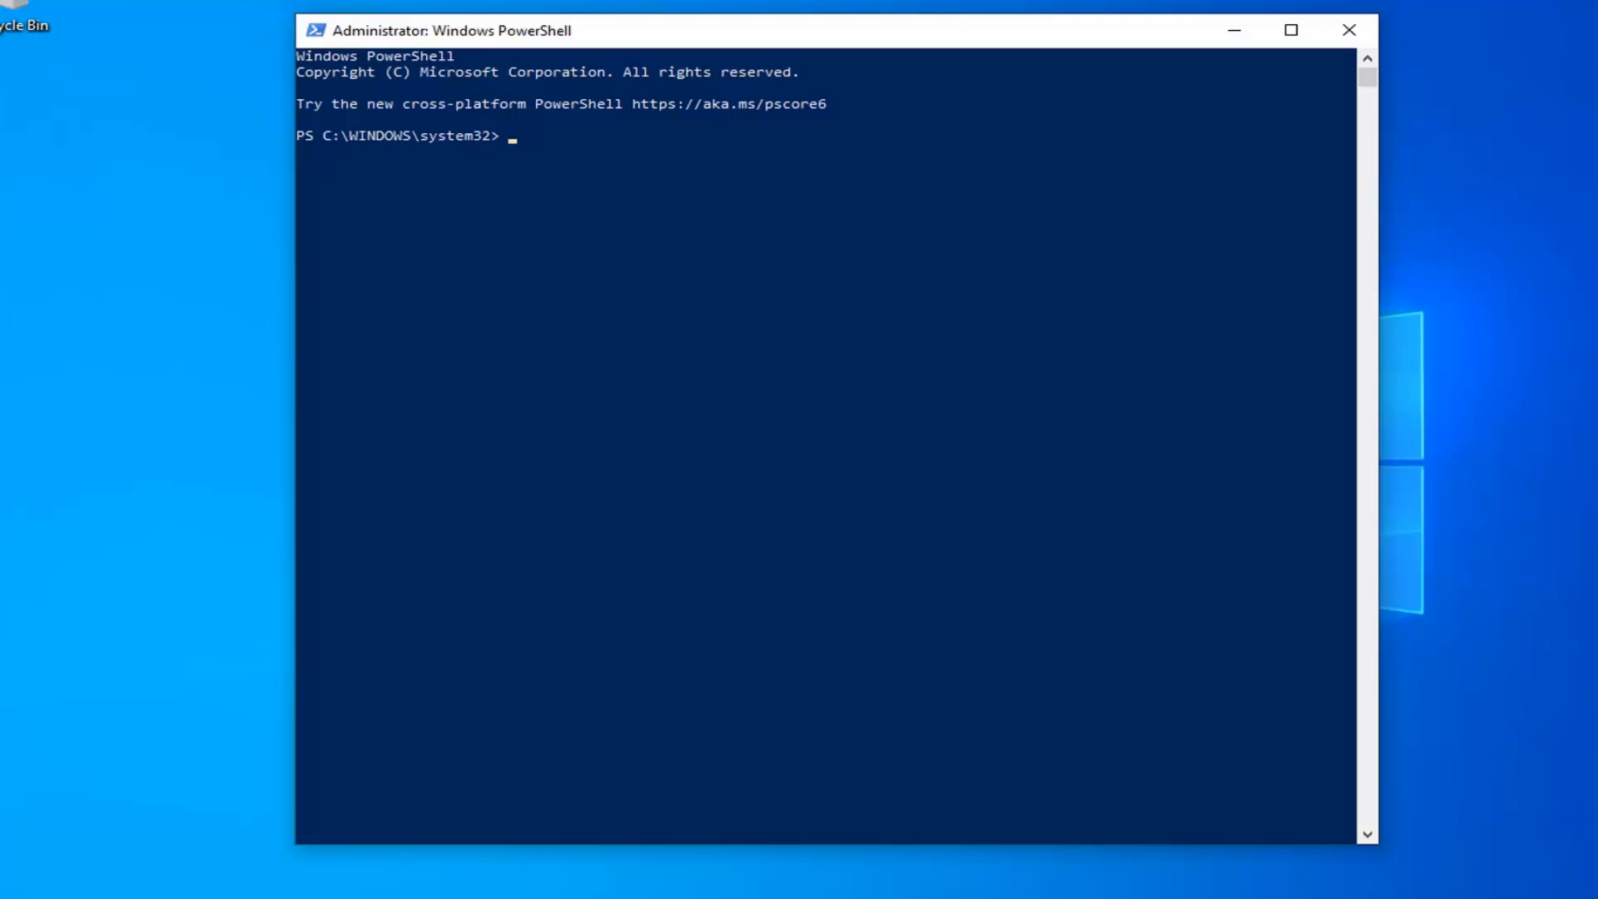
mouse_move(767, 54)
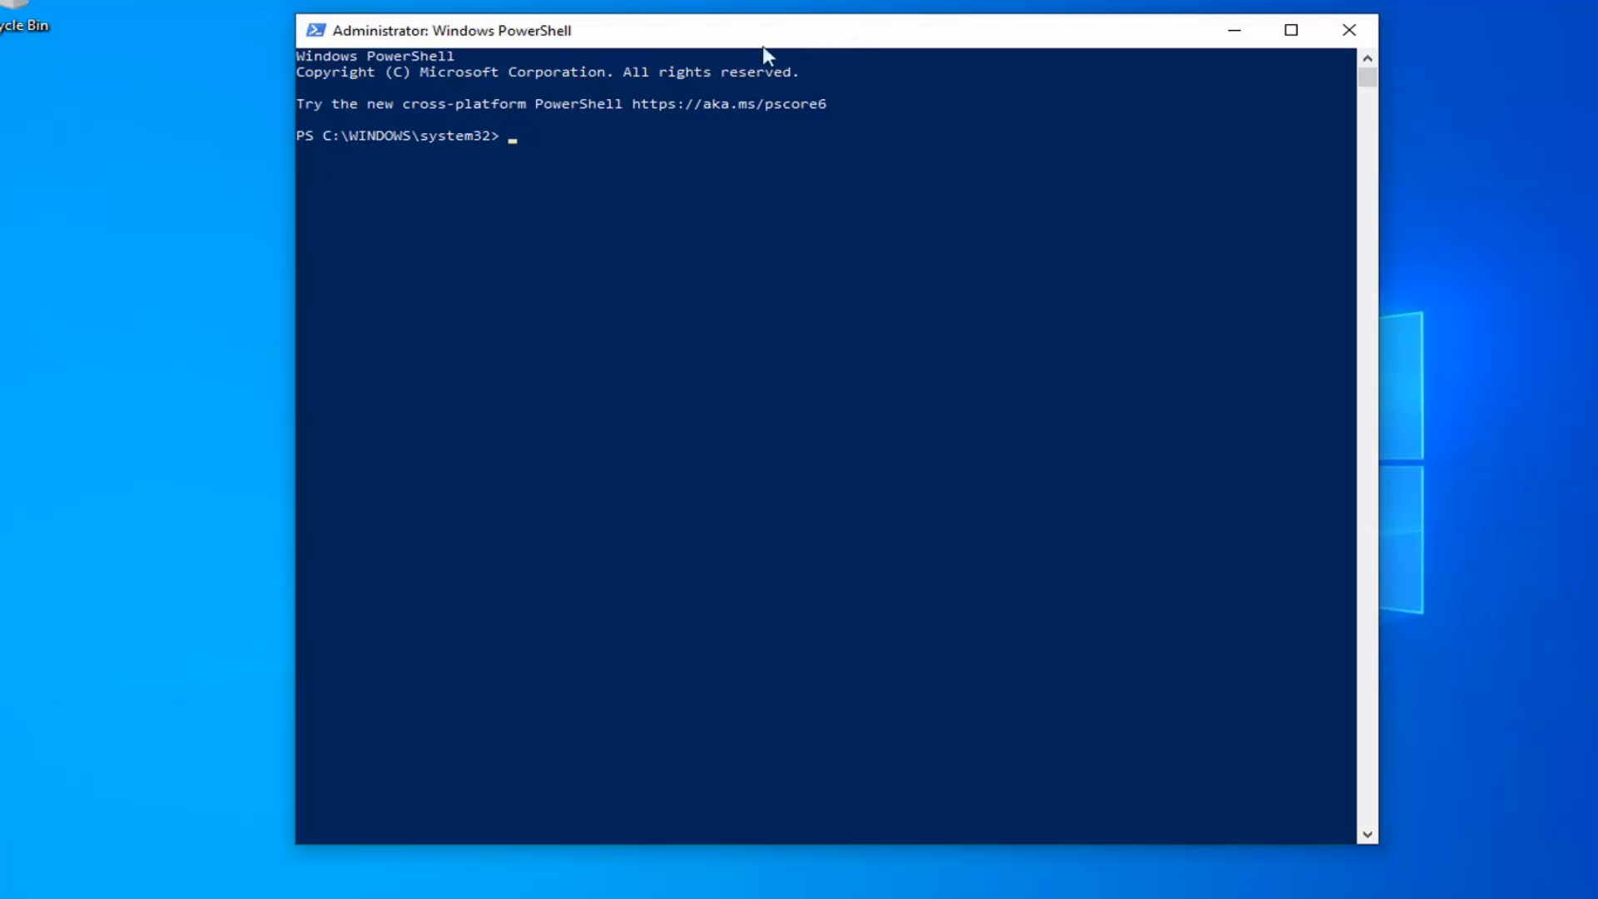
mouse_move(731, 39)
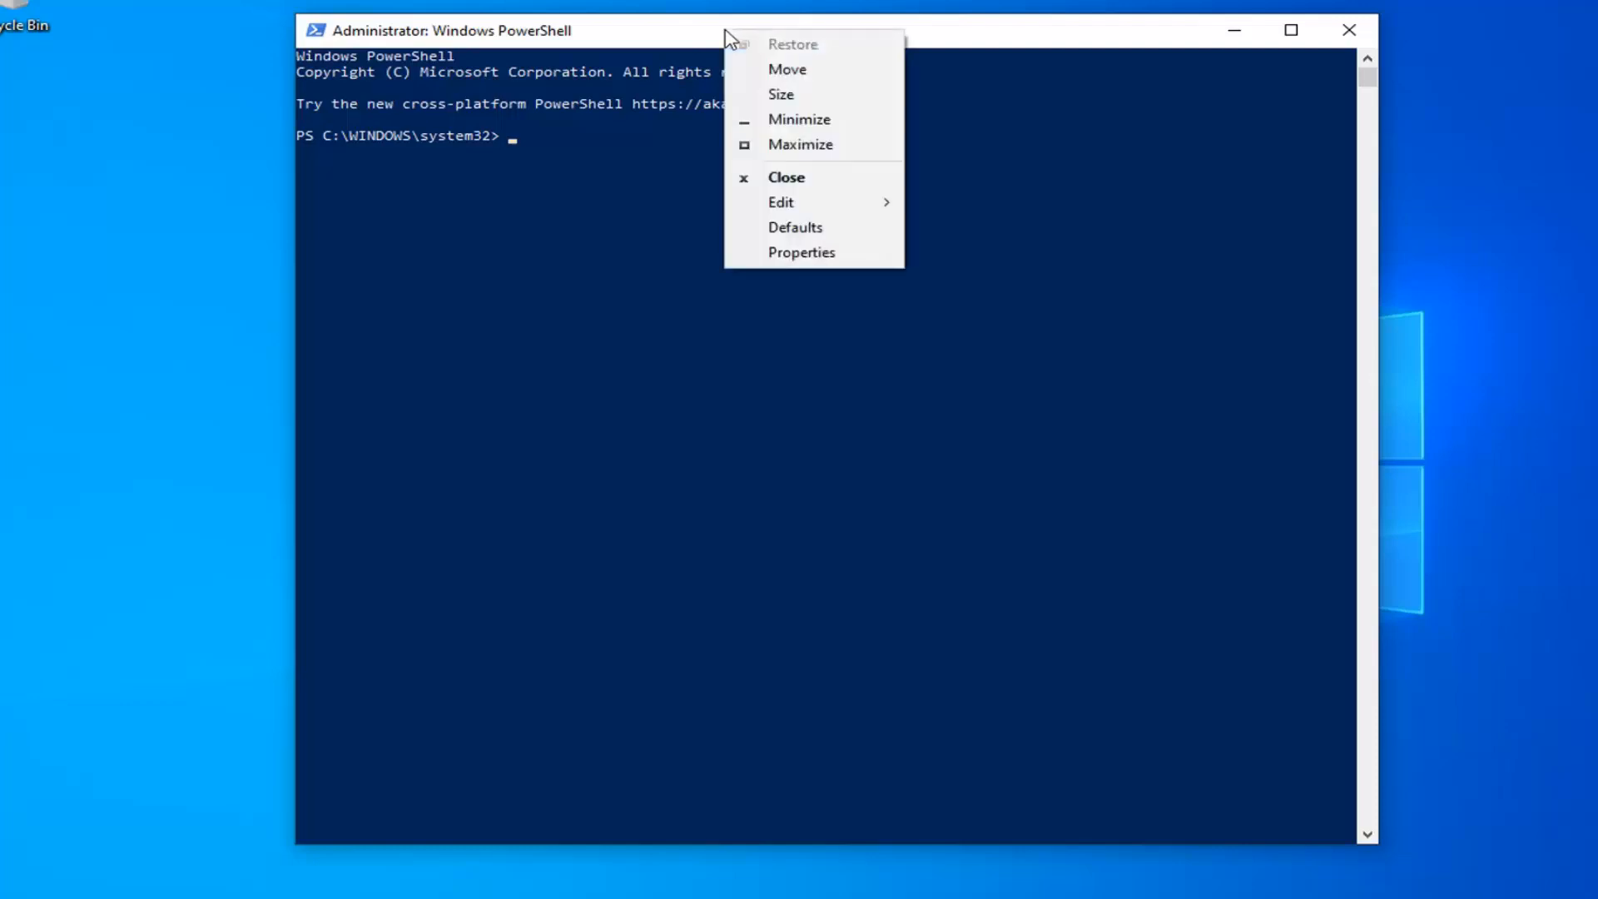
Paste and run Get-ExecutionPolicy -List, showing all five scopes Undefined.
left_click(781, 202)
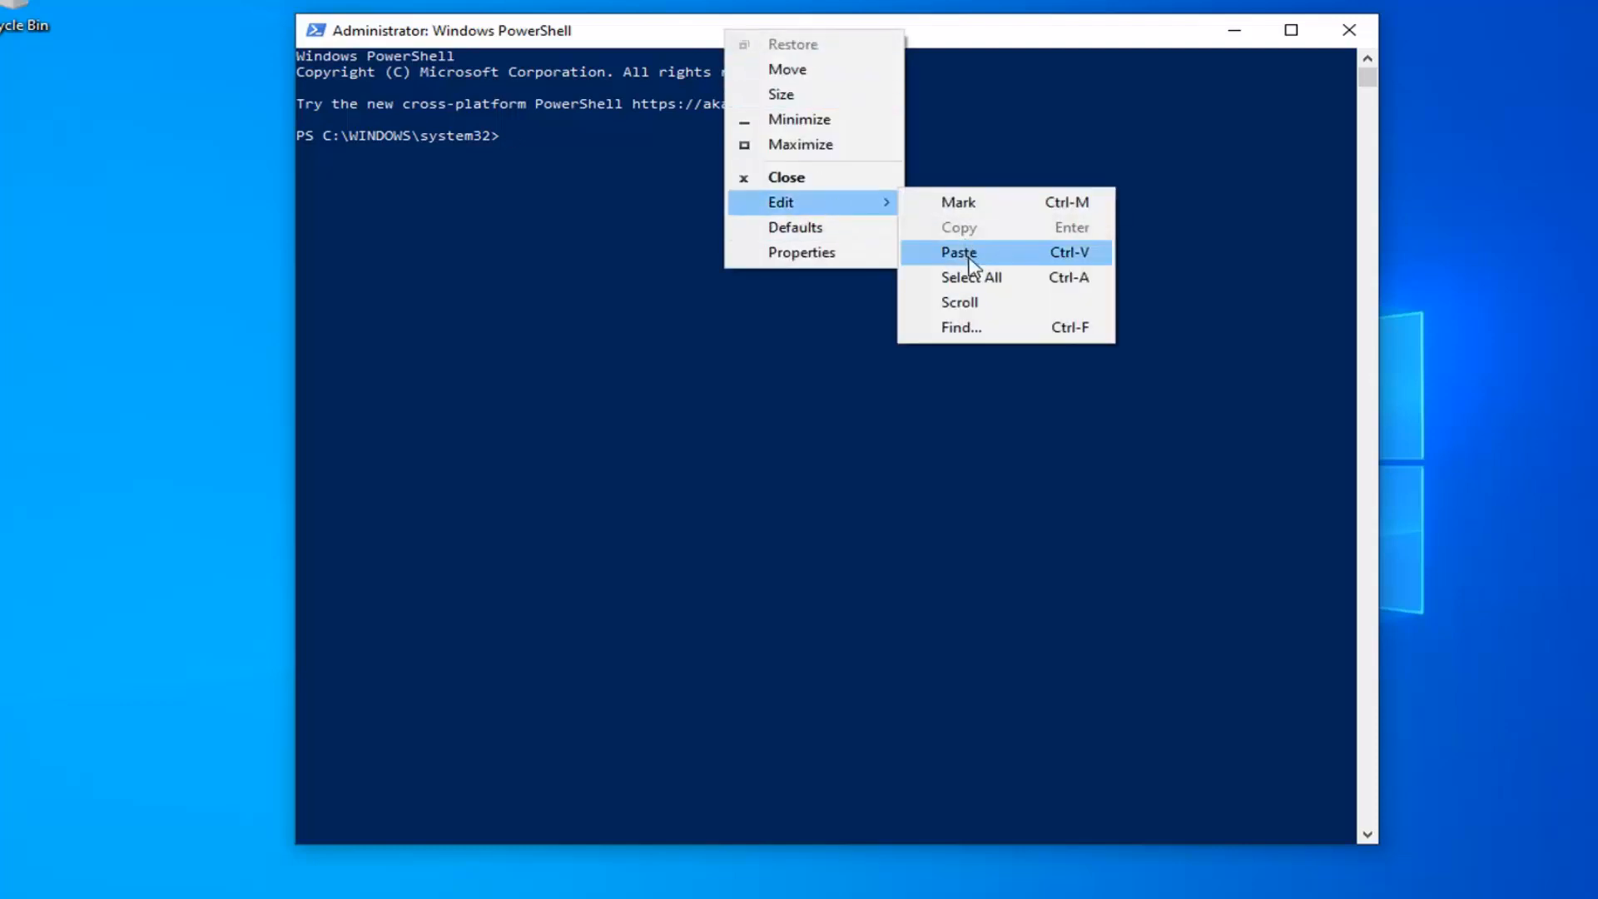
left_click(957, 252)
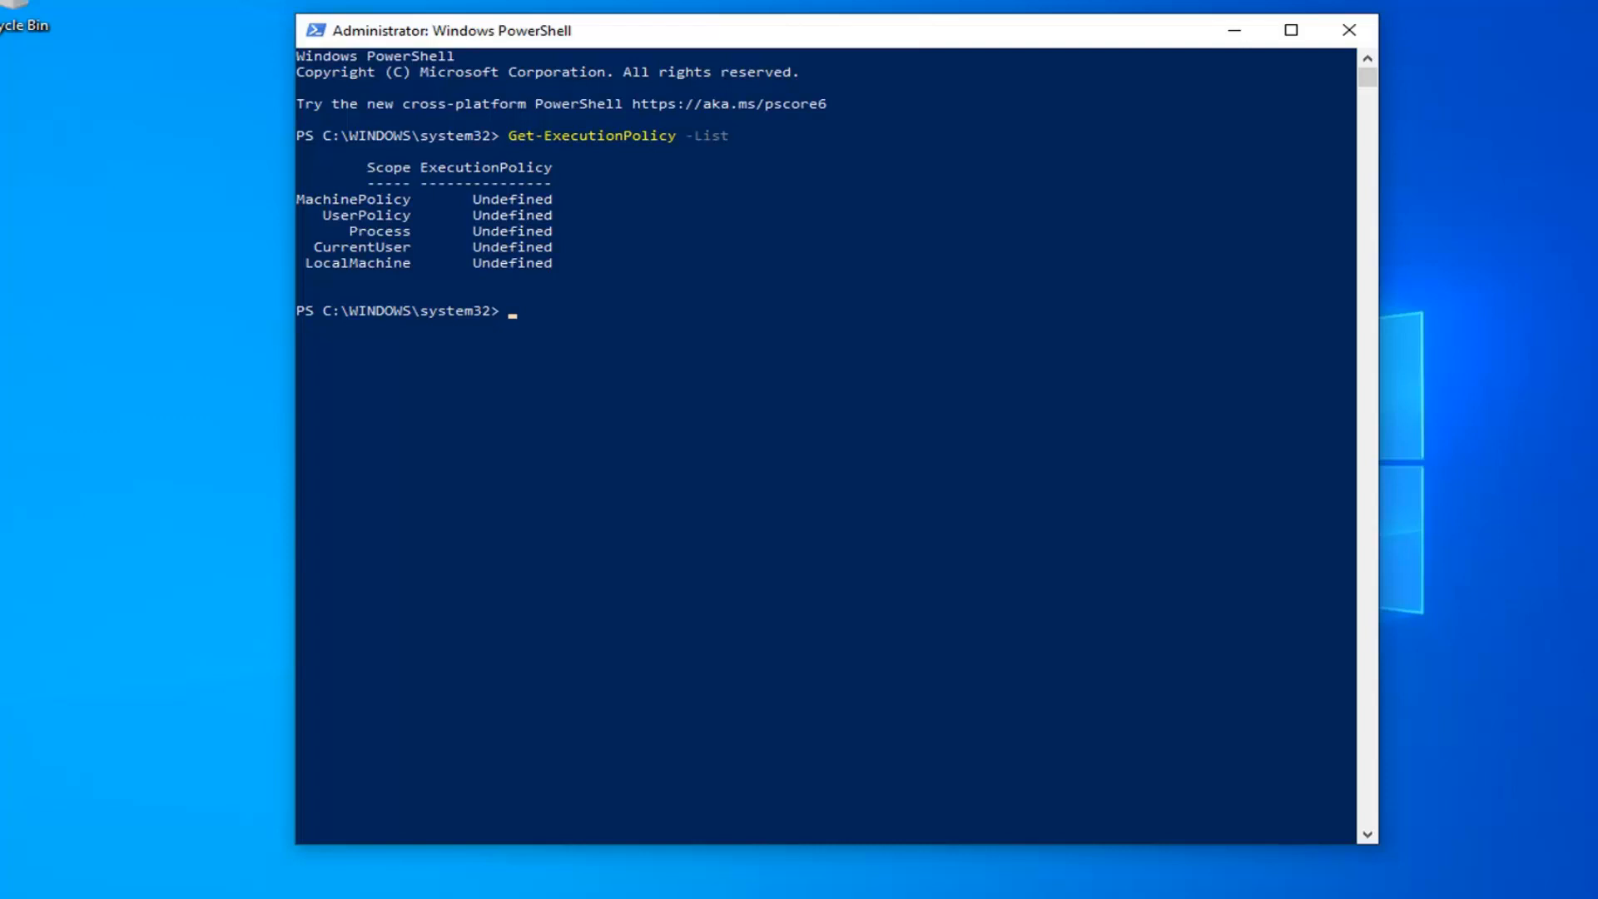
mouse_move(547, 233)
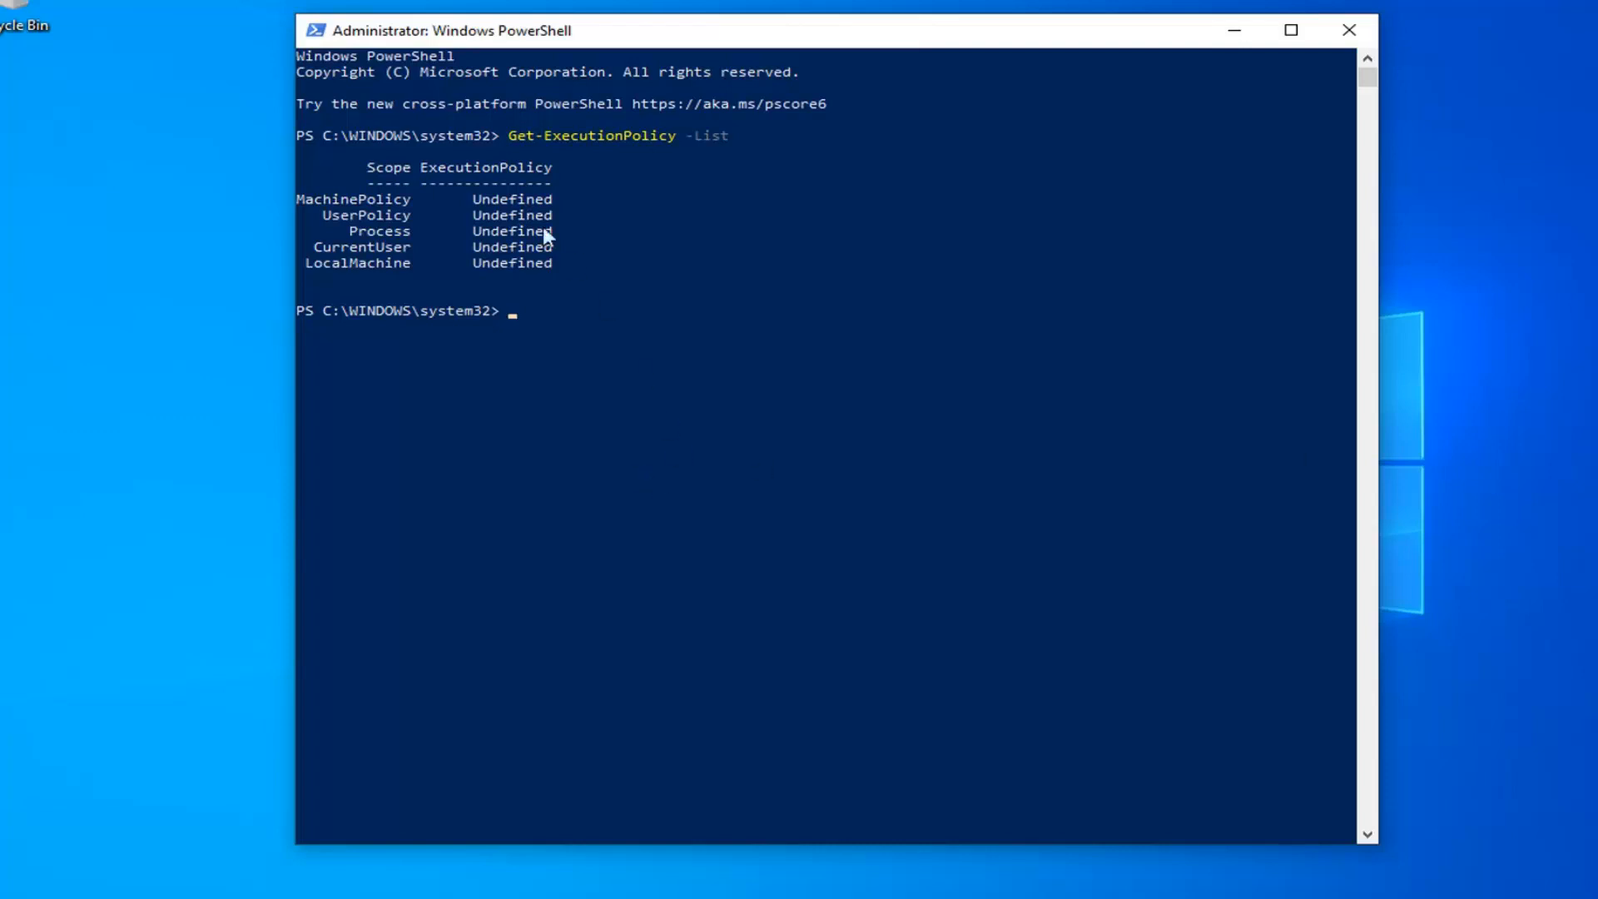
mouse_move(523, 353)
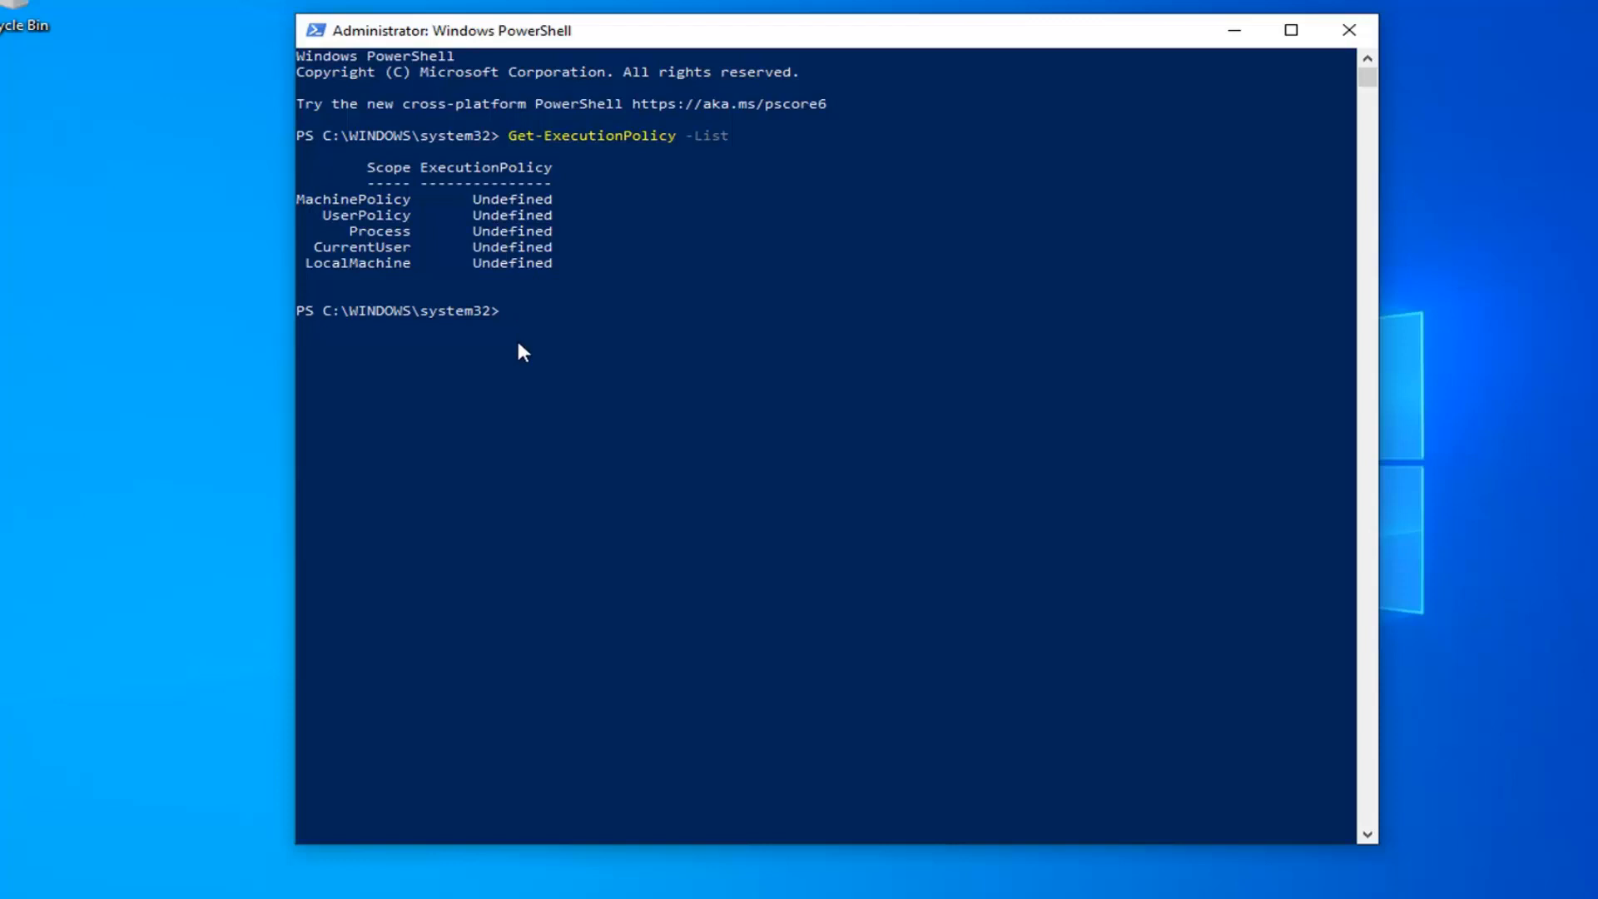
mouse_move(568, 231)
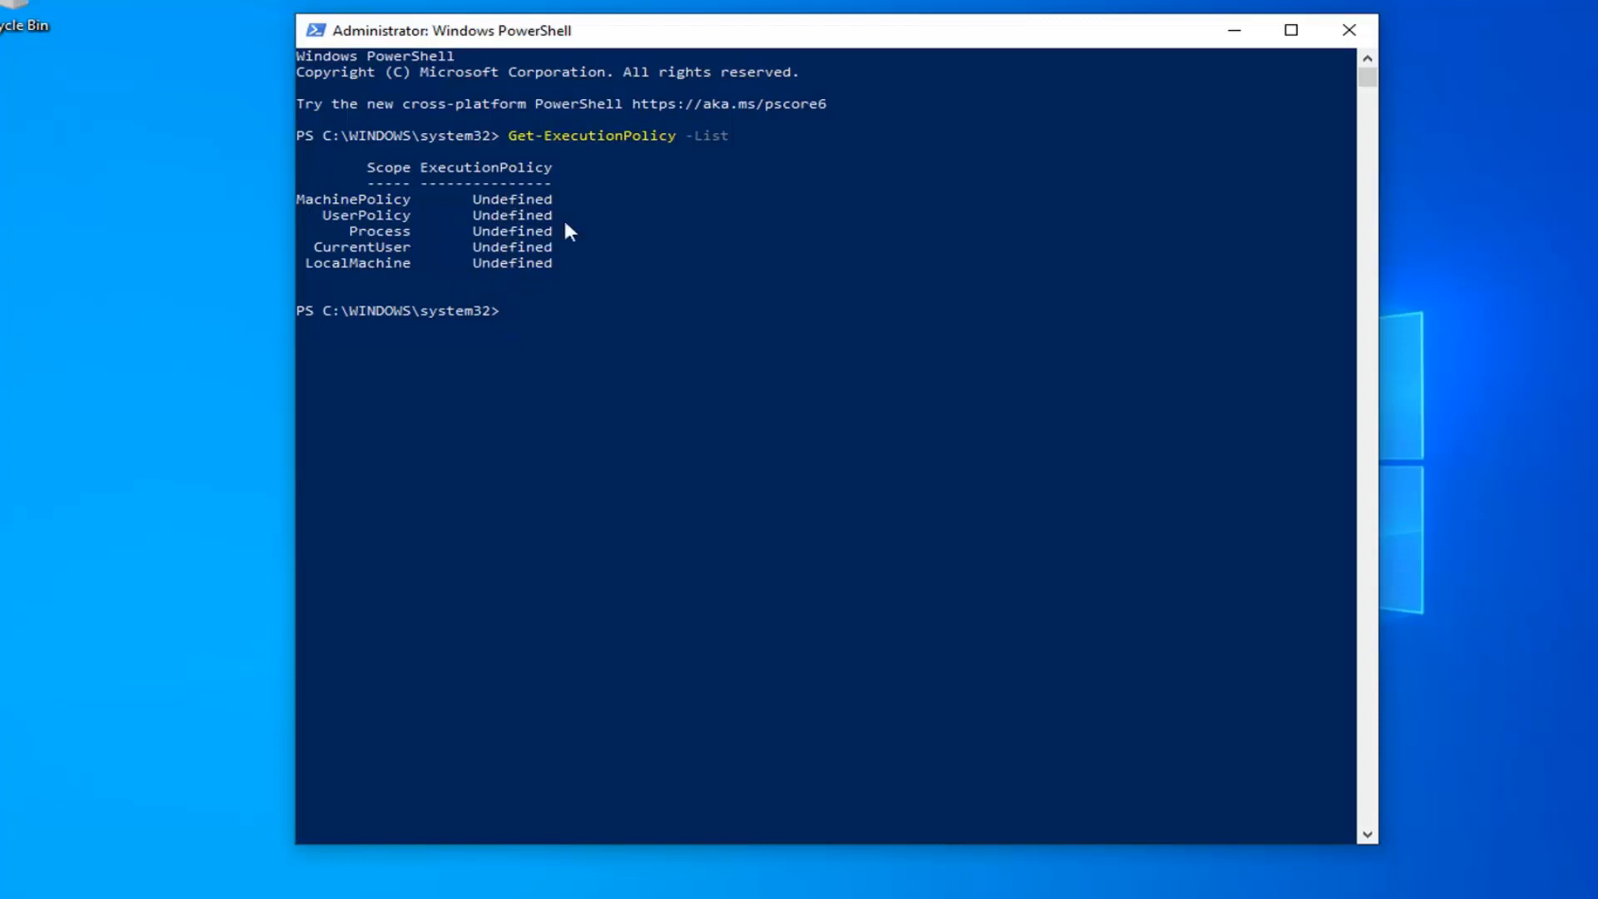
mouse_move(591, 331)
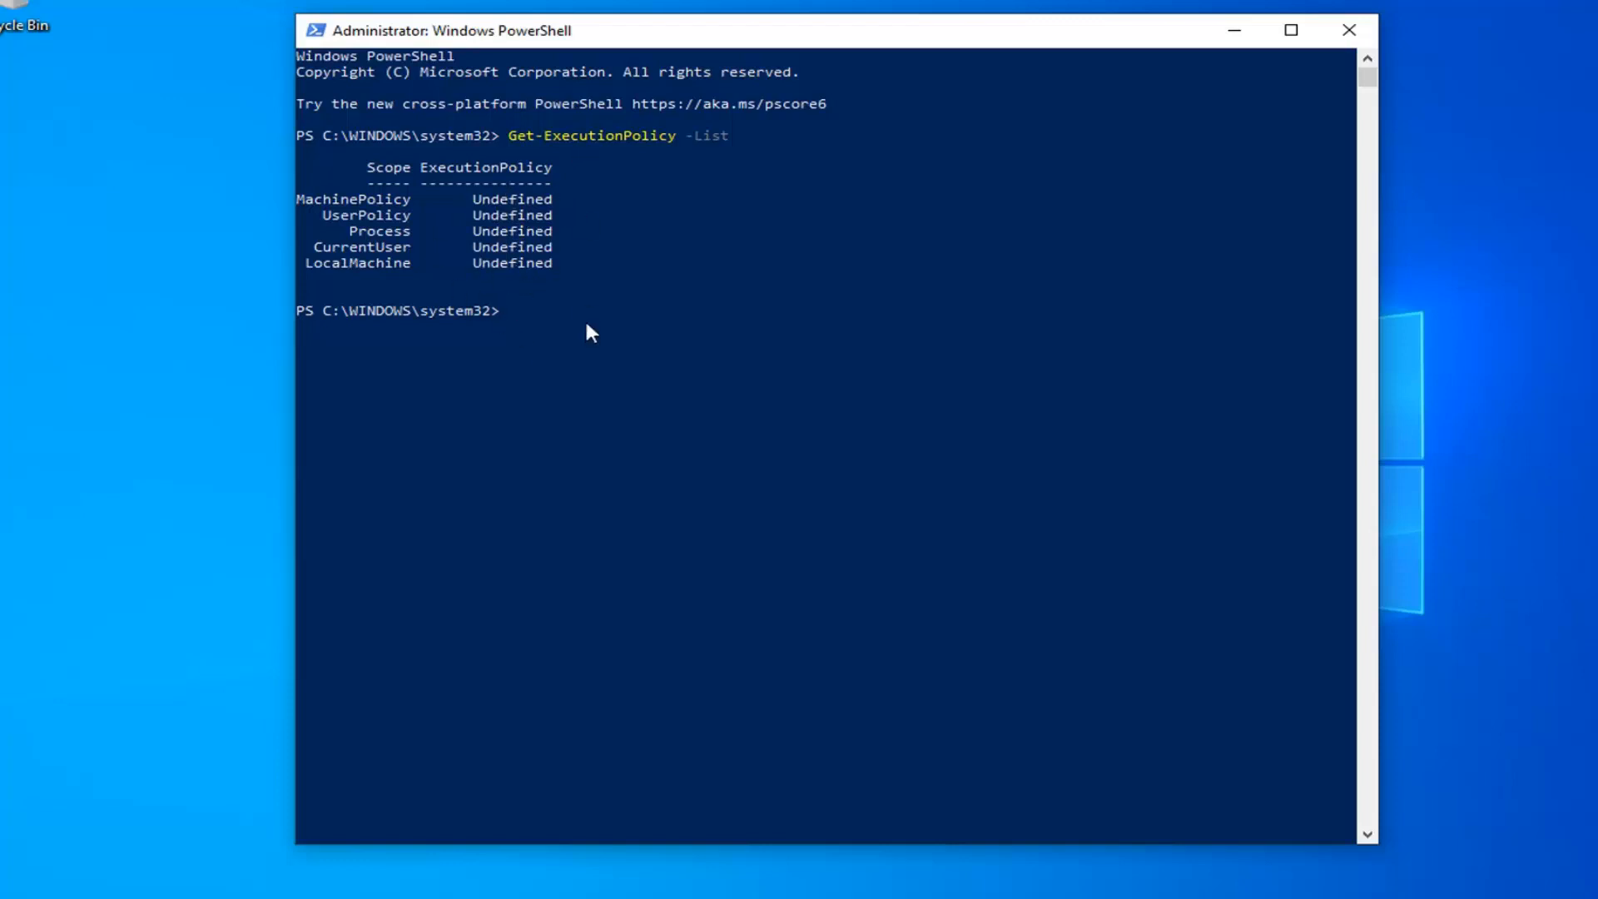
mouse_move(540, 220)
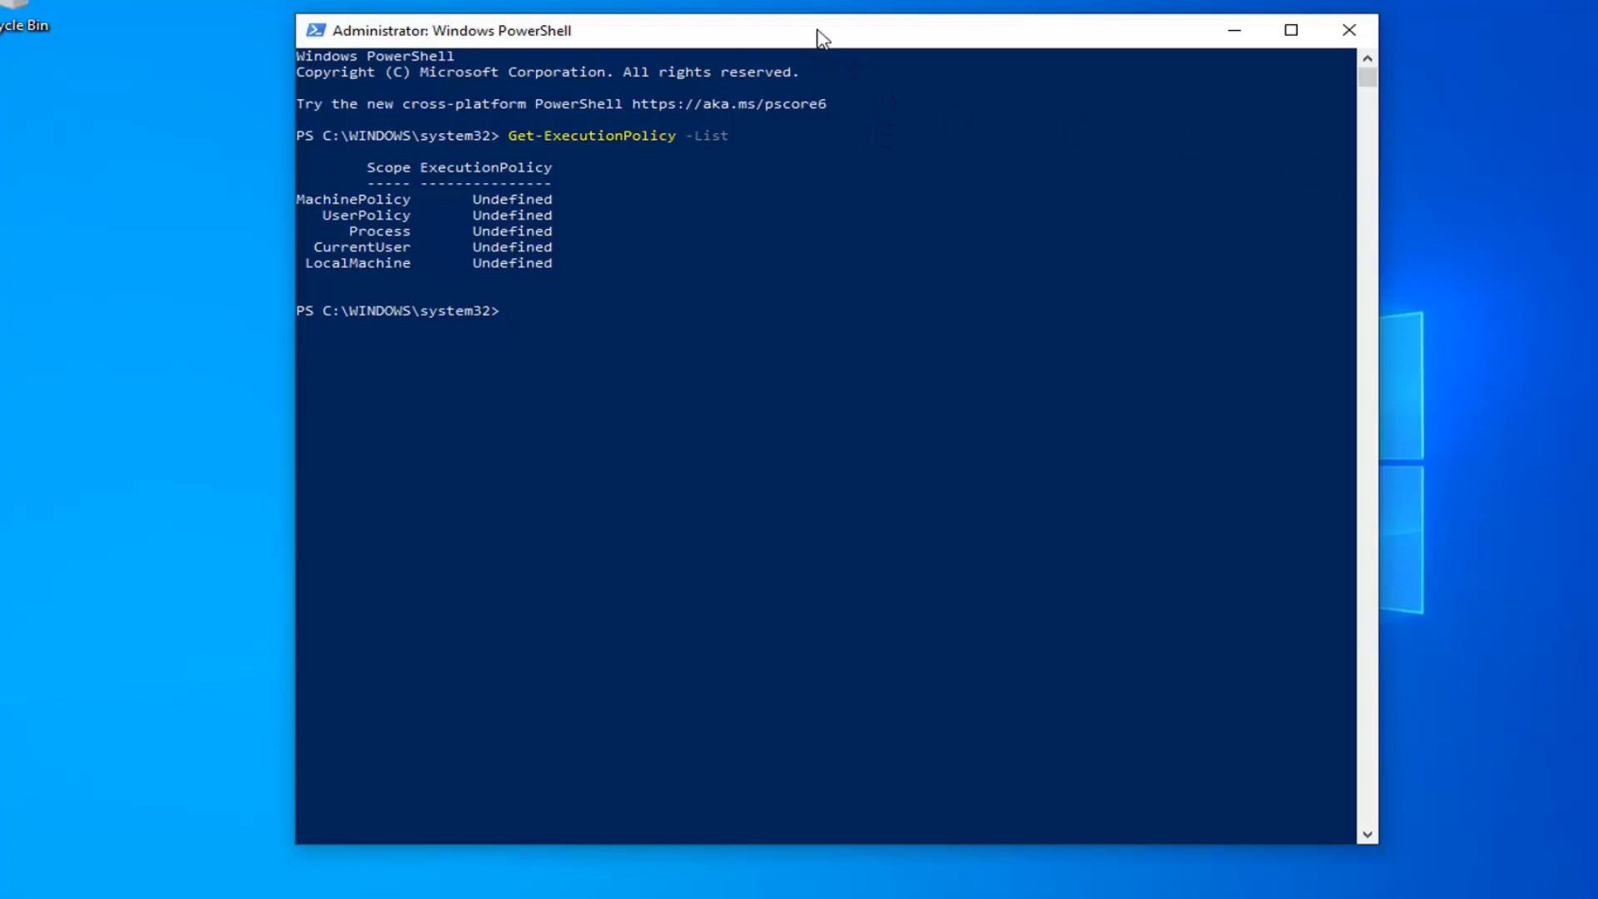
mouse_move(788, 42)
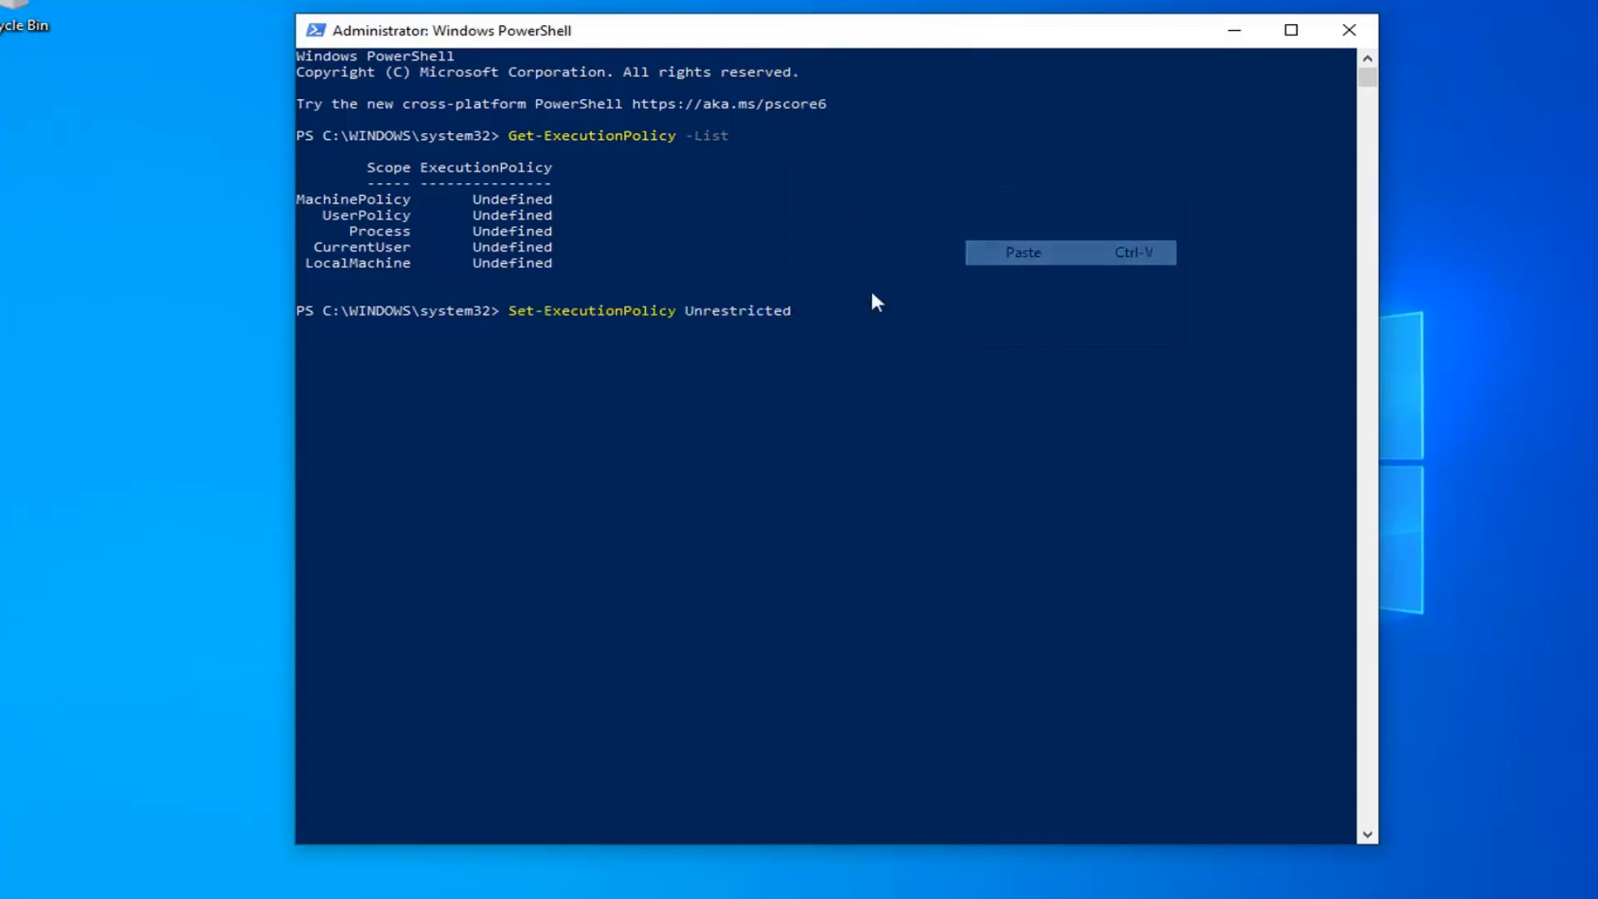
mouse_move(670, 330)
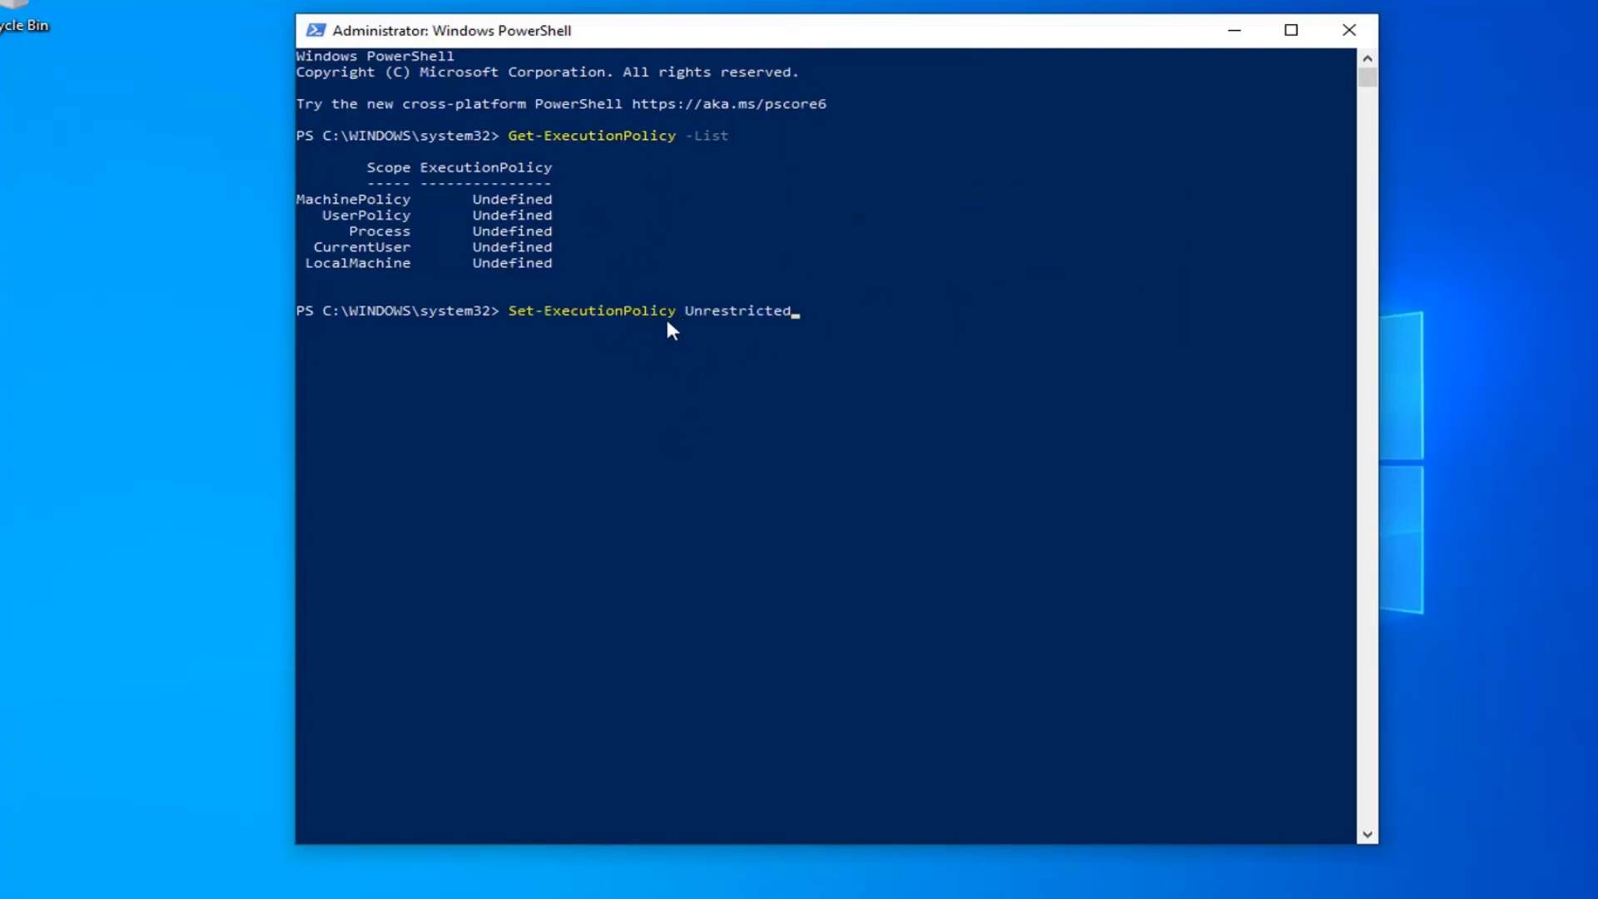
mouse_move(642, 304)
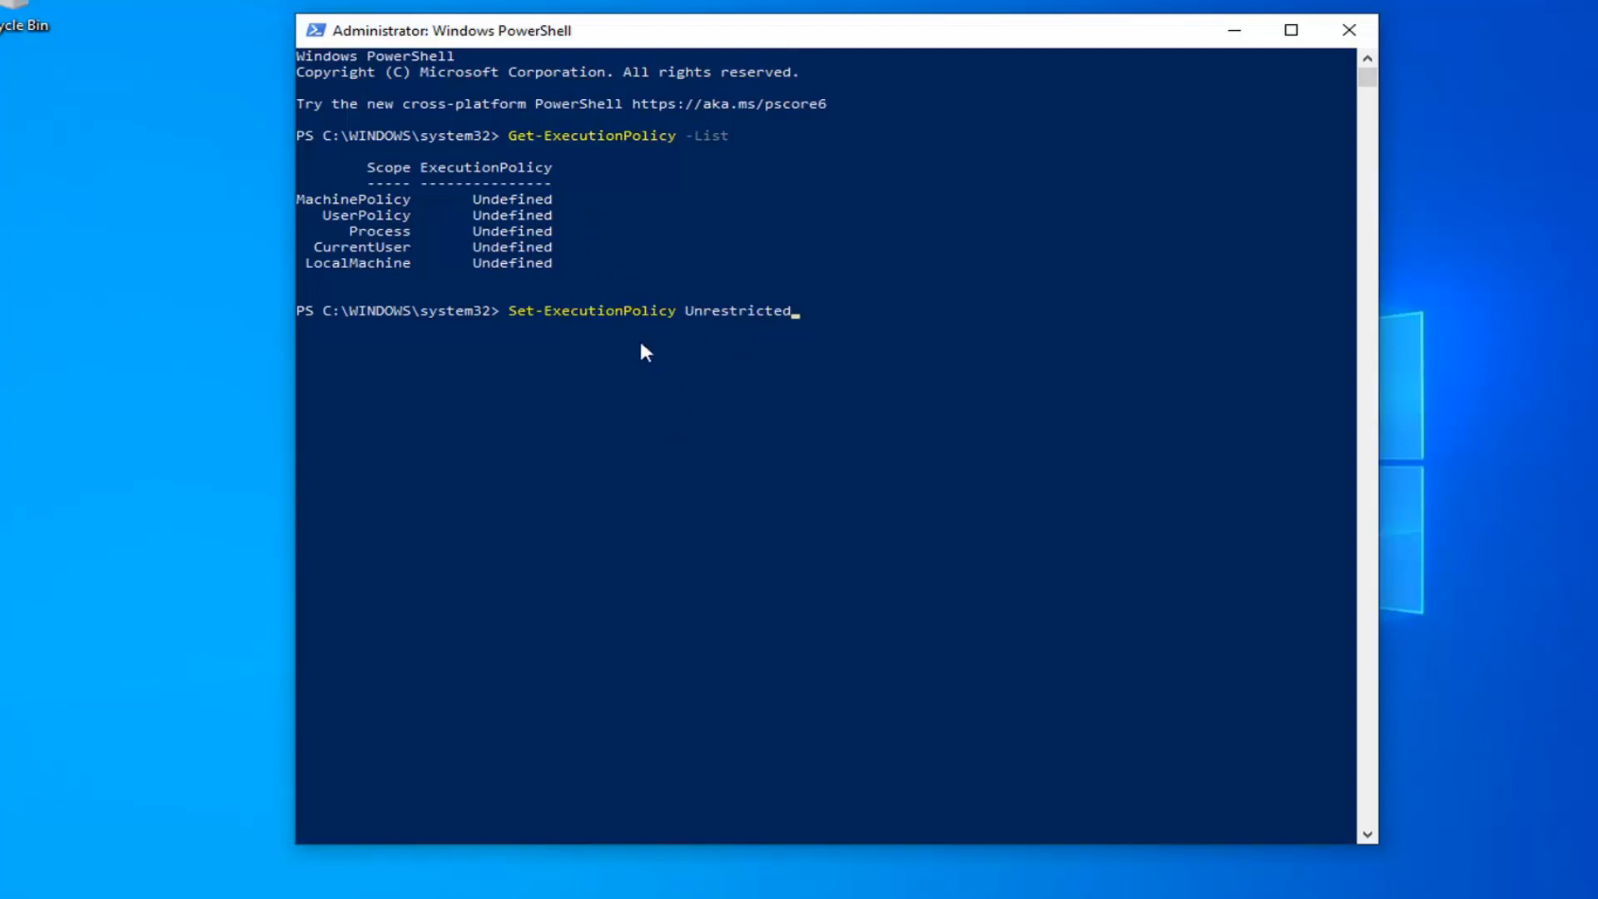
Run Set-ExecutionPolicy Unrestricted to reach the Execution Policy Change prompt.
key("enter")
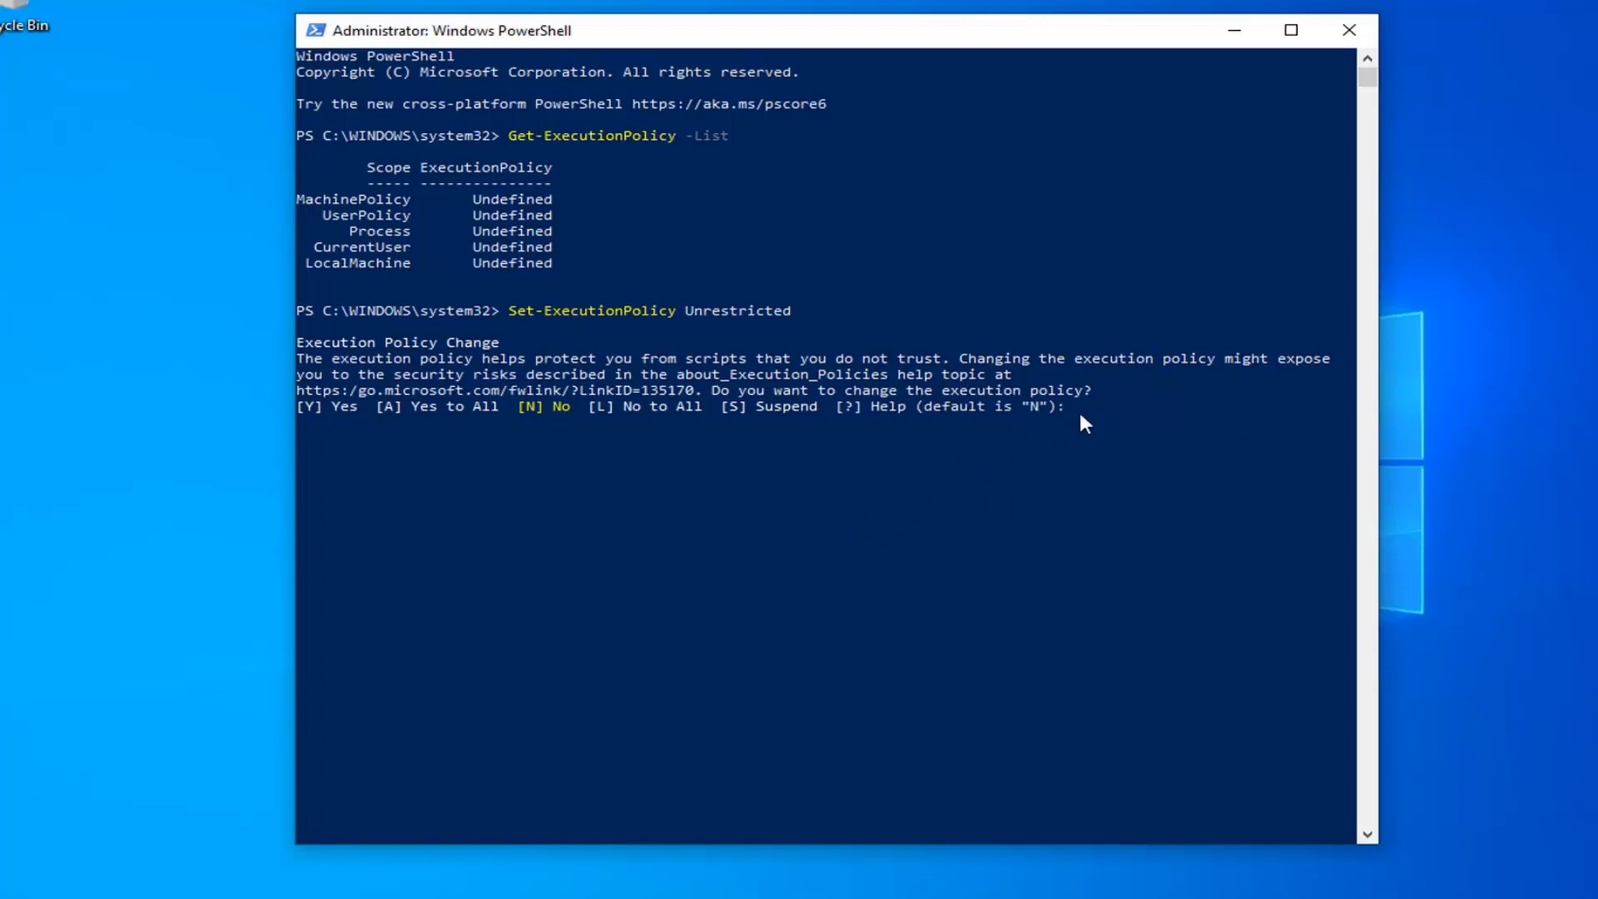
Answer the Execution Policy Change prompt with A (Yes to All).
type("A")
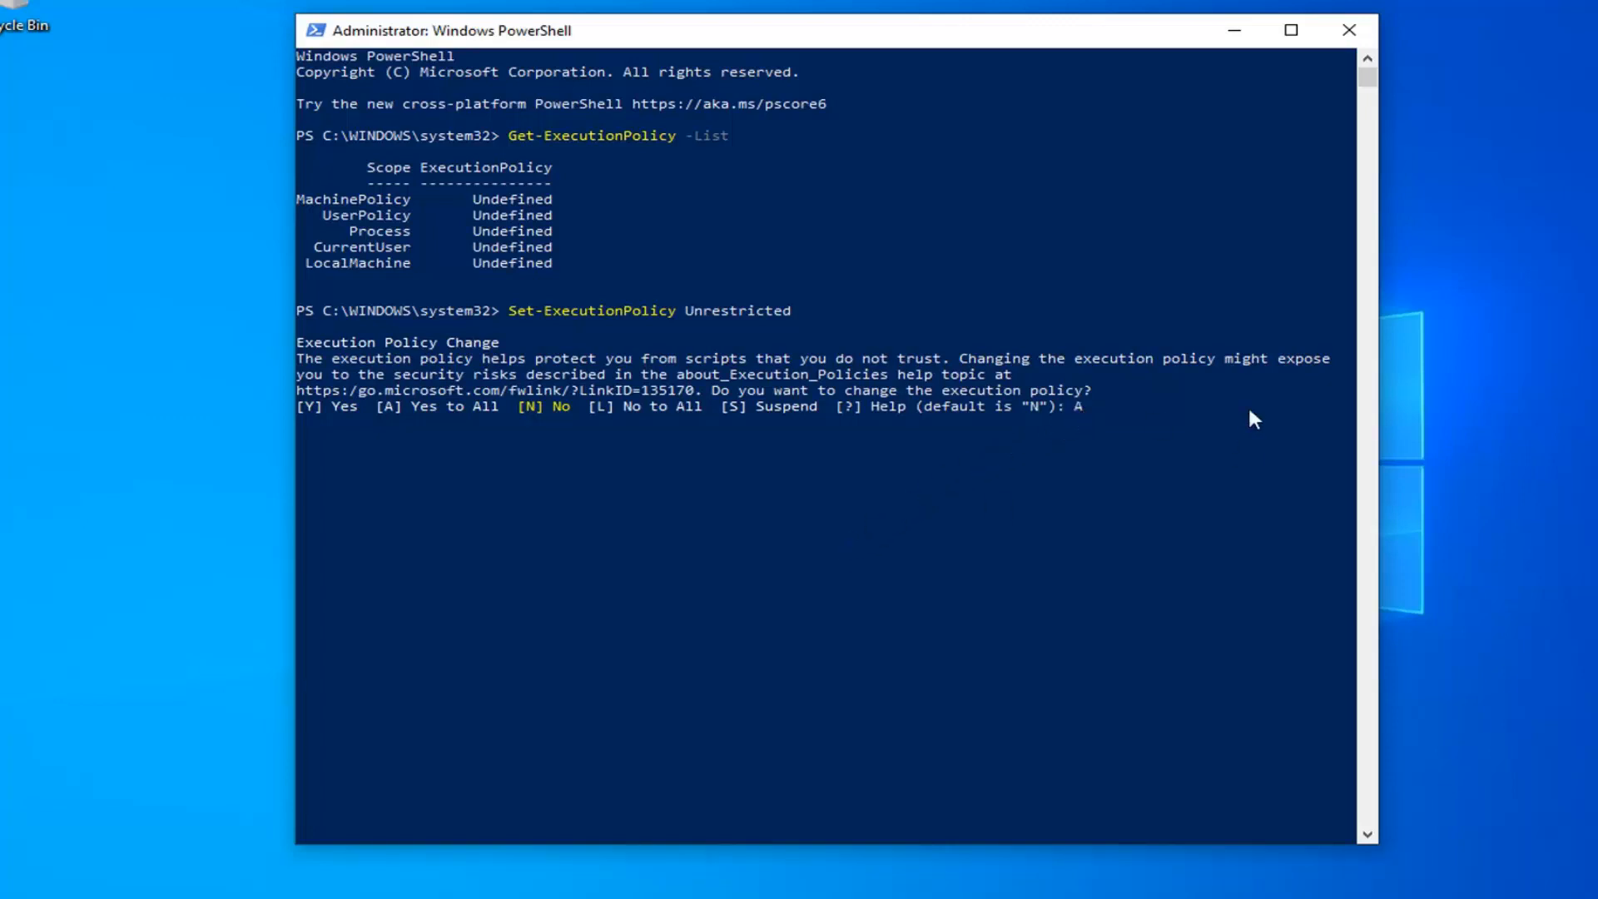
mouse_move(430, 409)
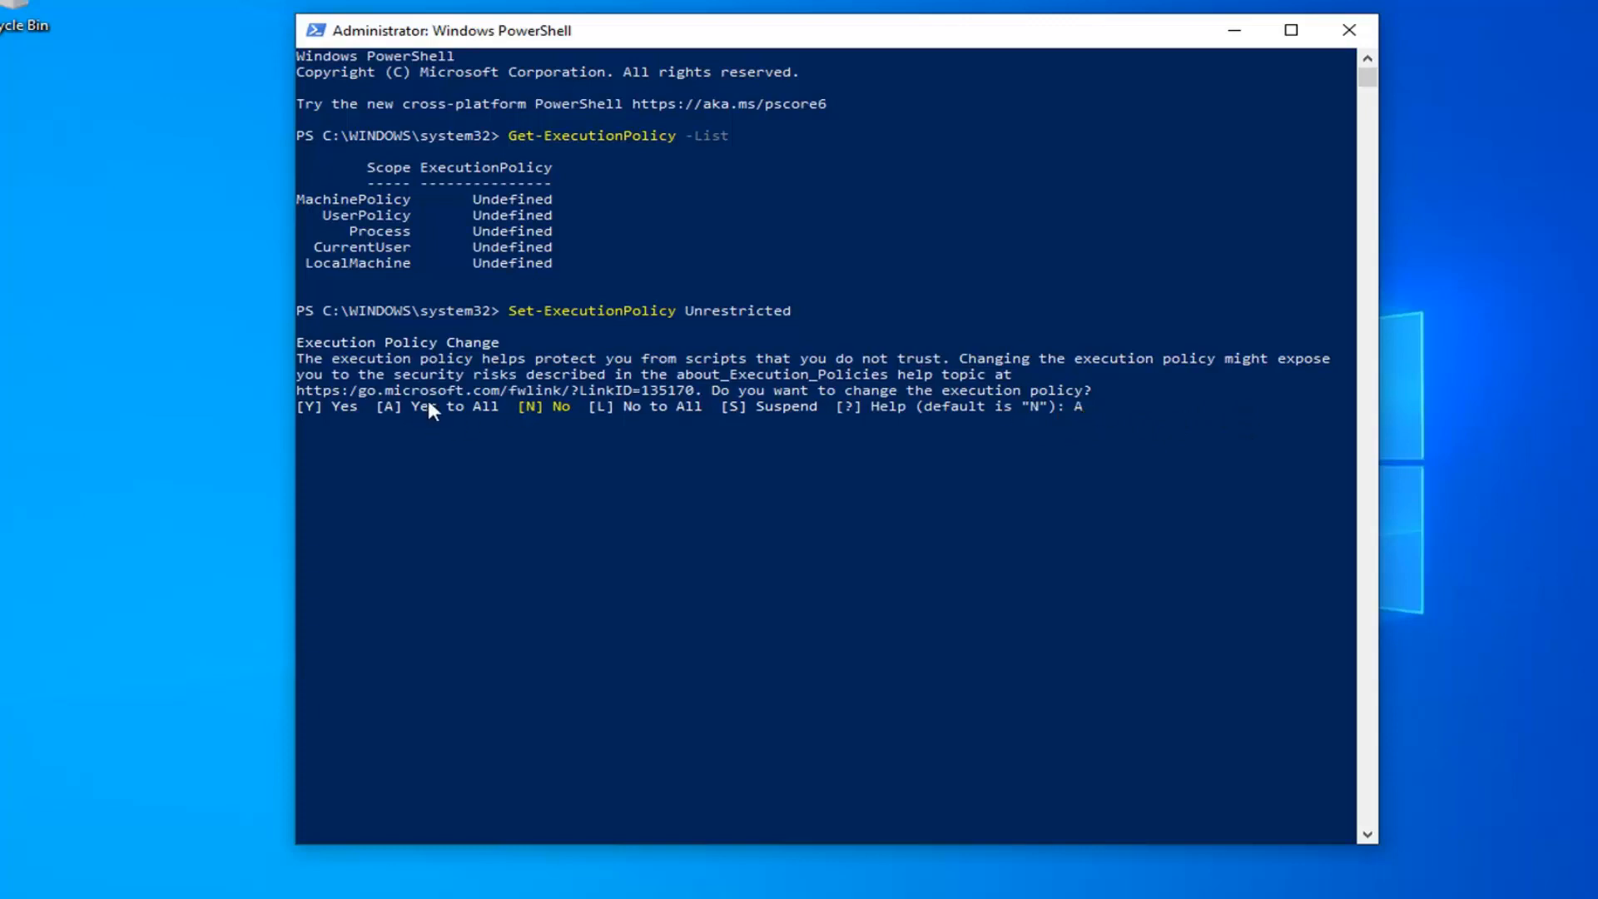
mouse_move(1009, 422)
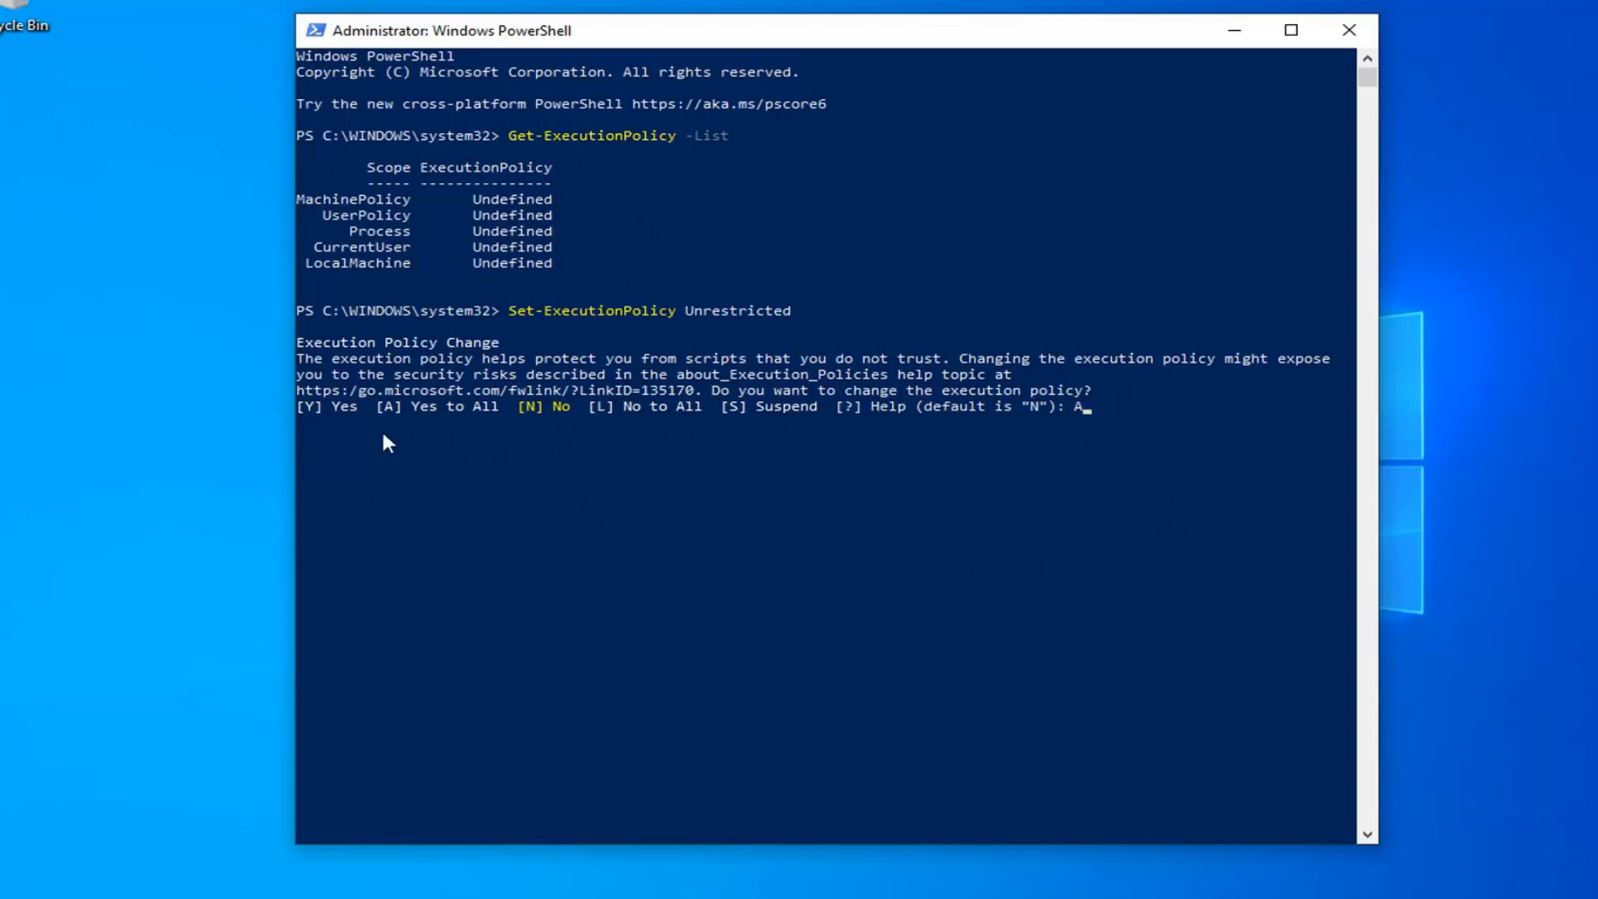
mouse_move(1150, 436)
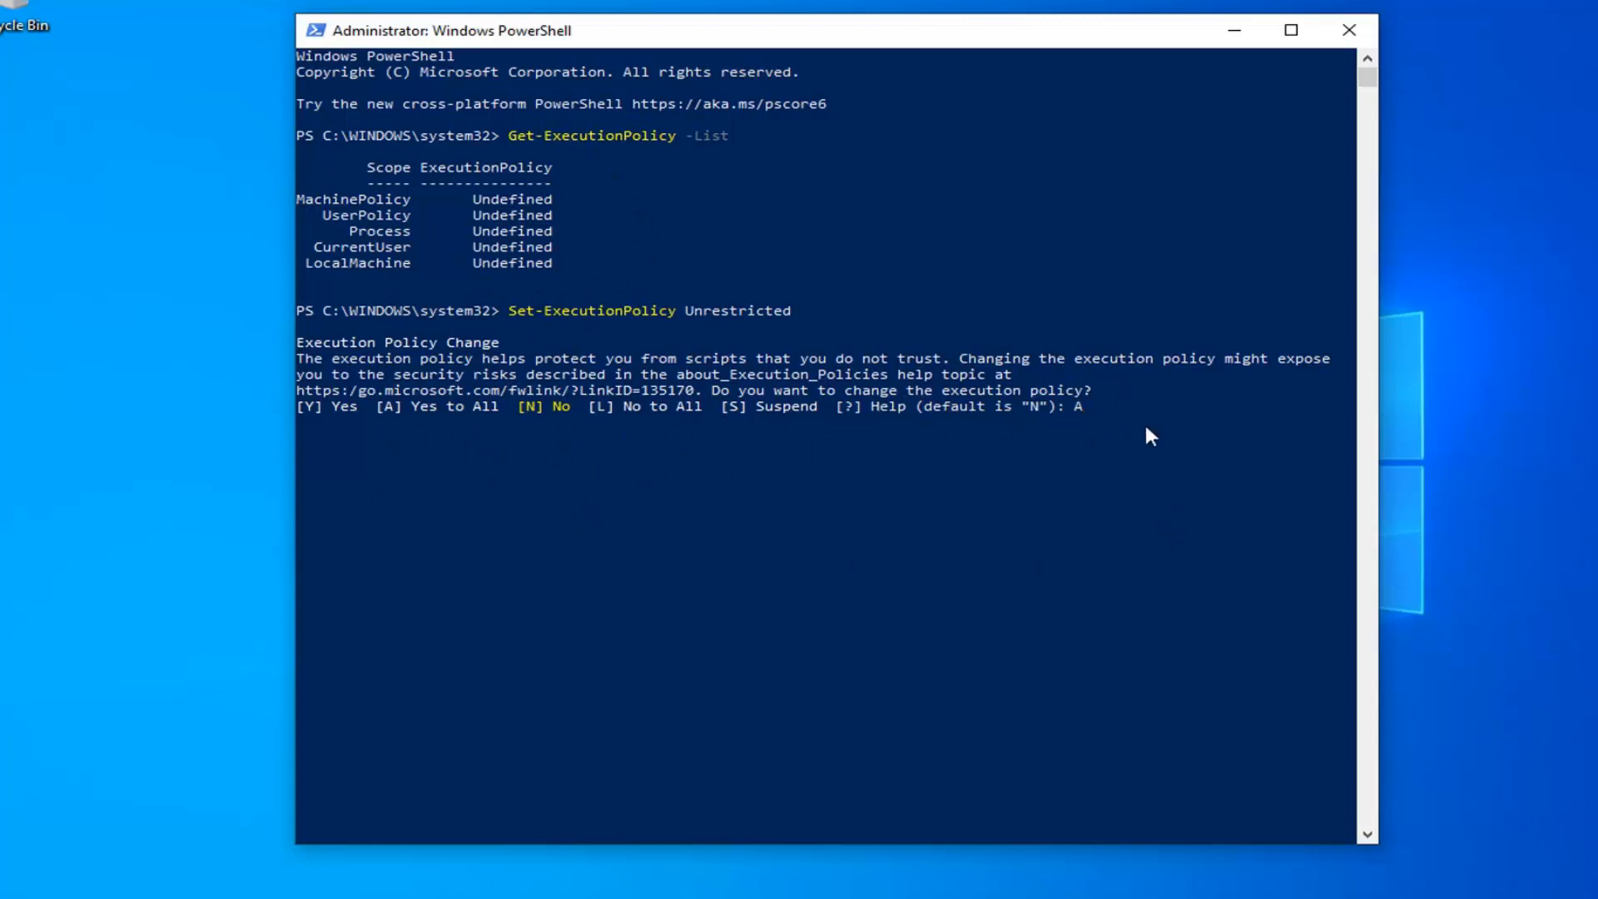
key("enter")
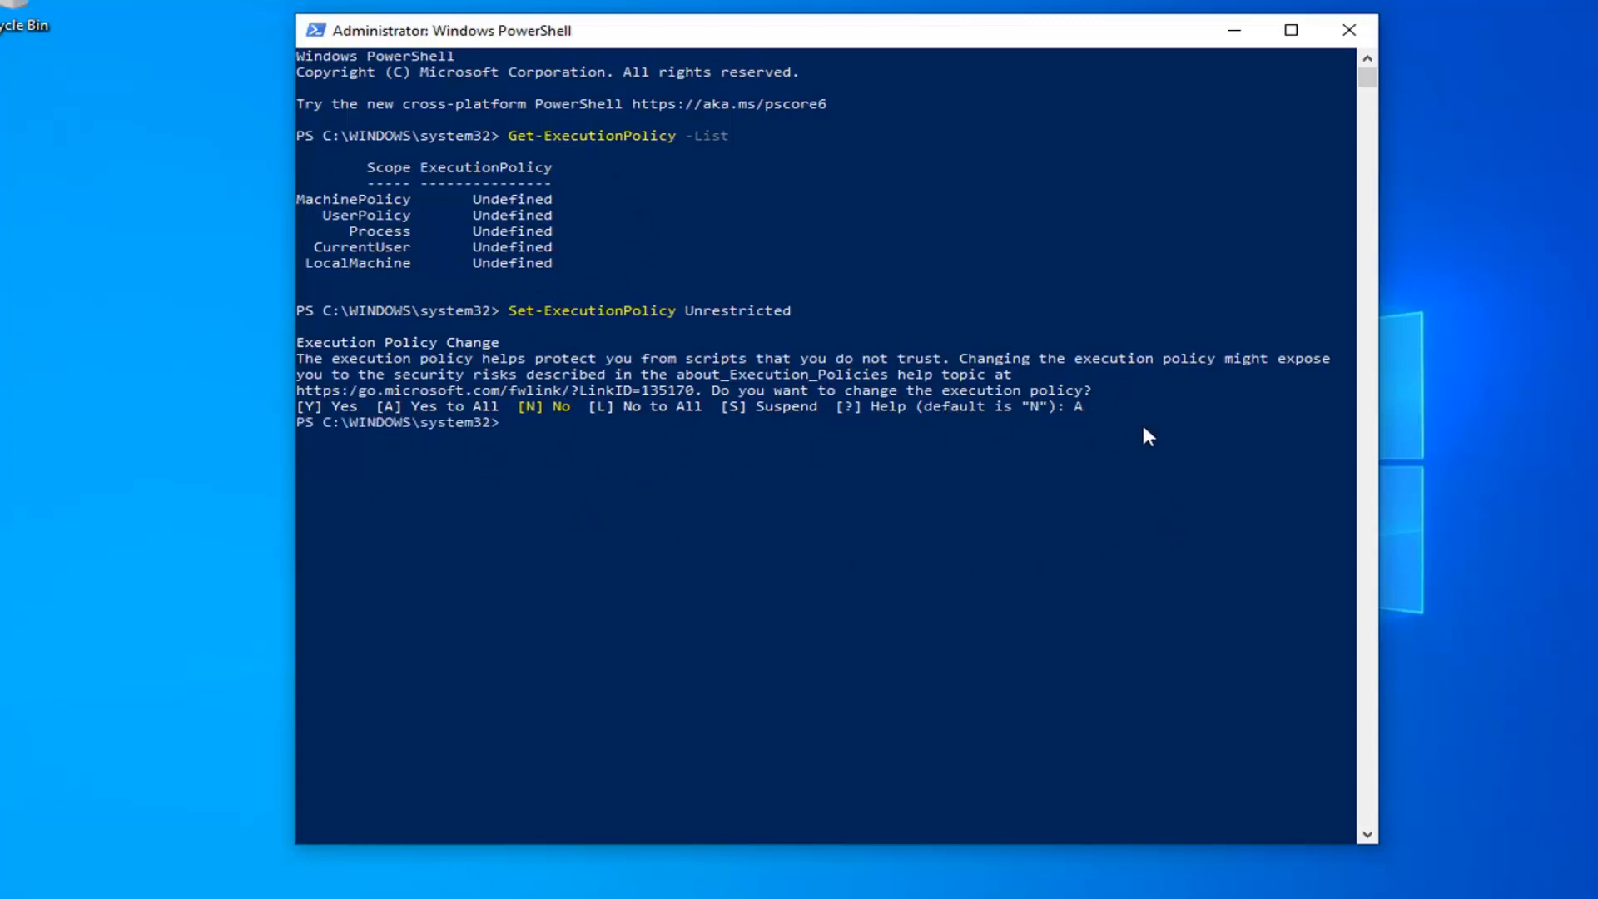
mouse_move(1093, 461)
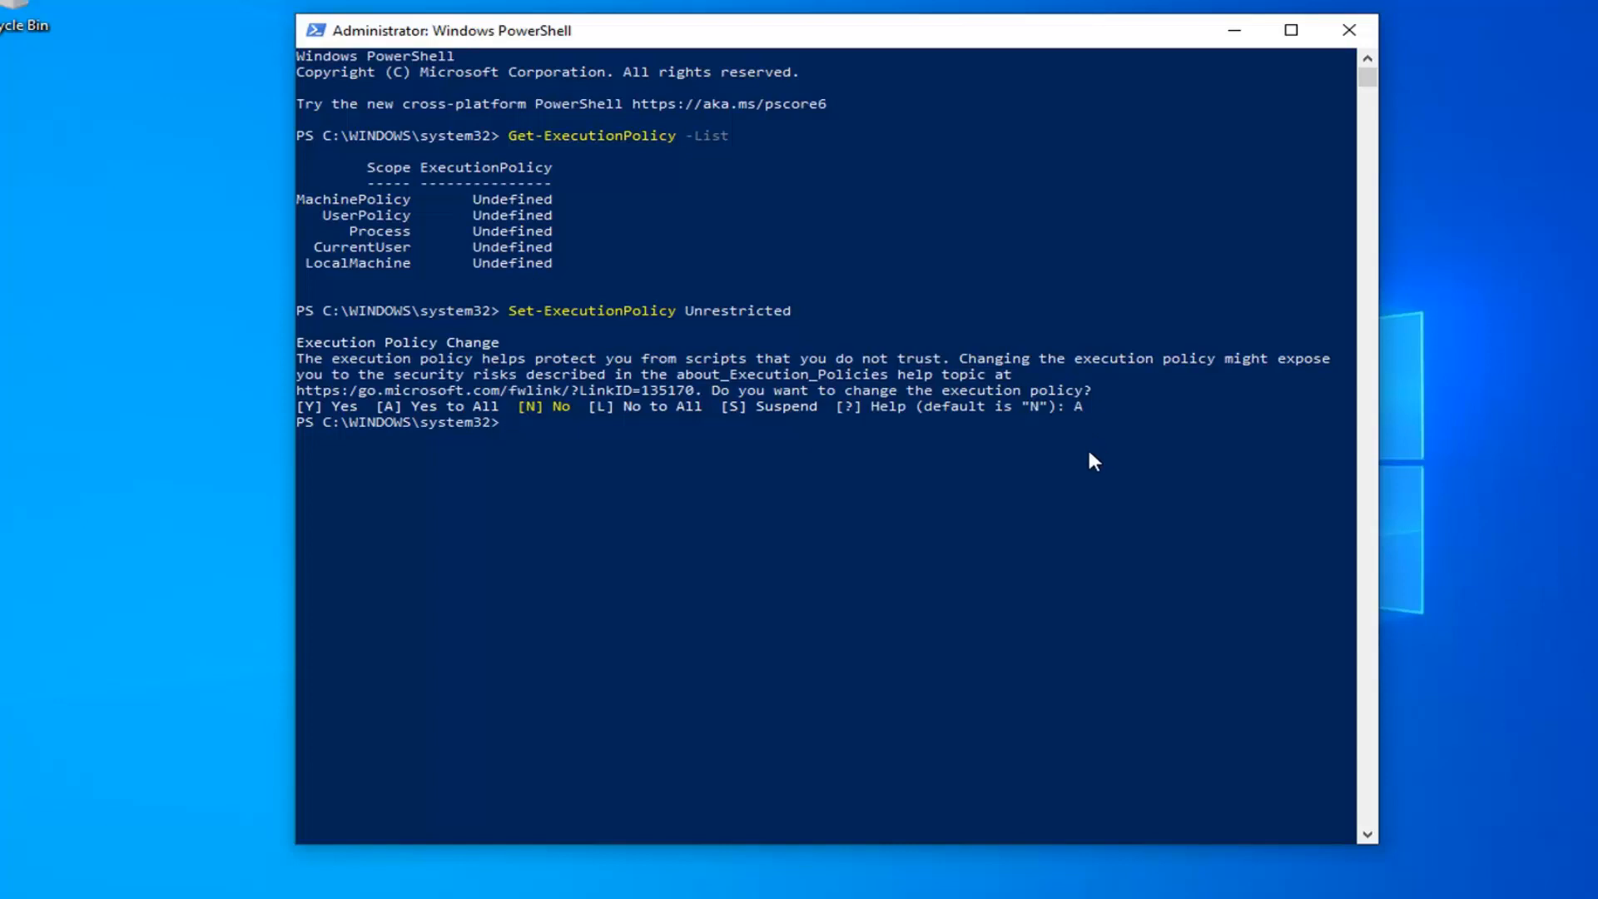
mouse_move(663, 344)
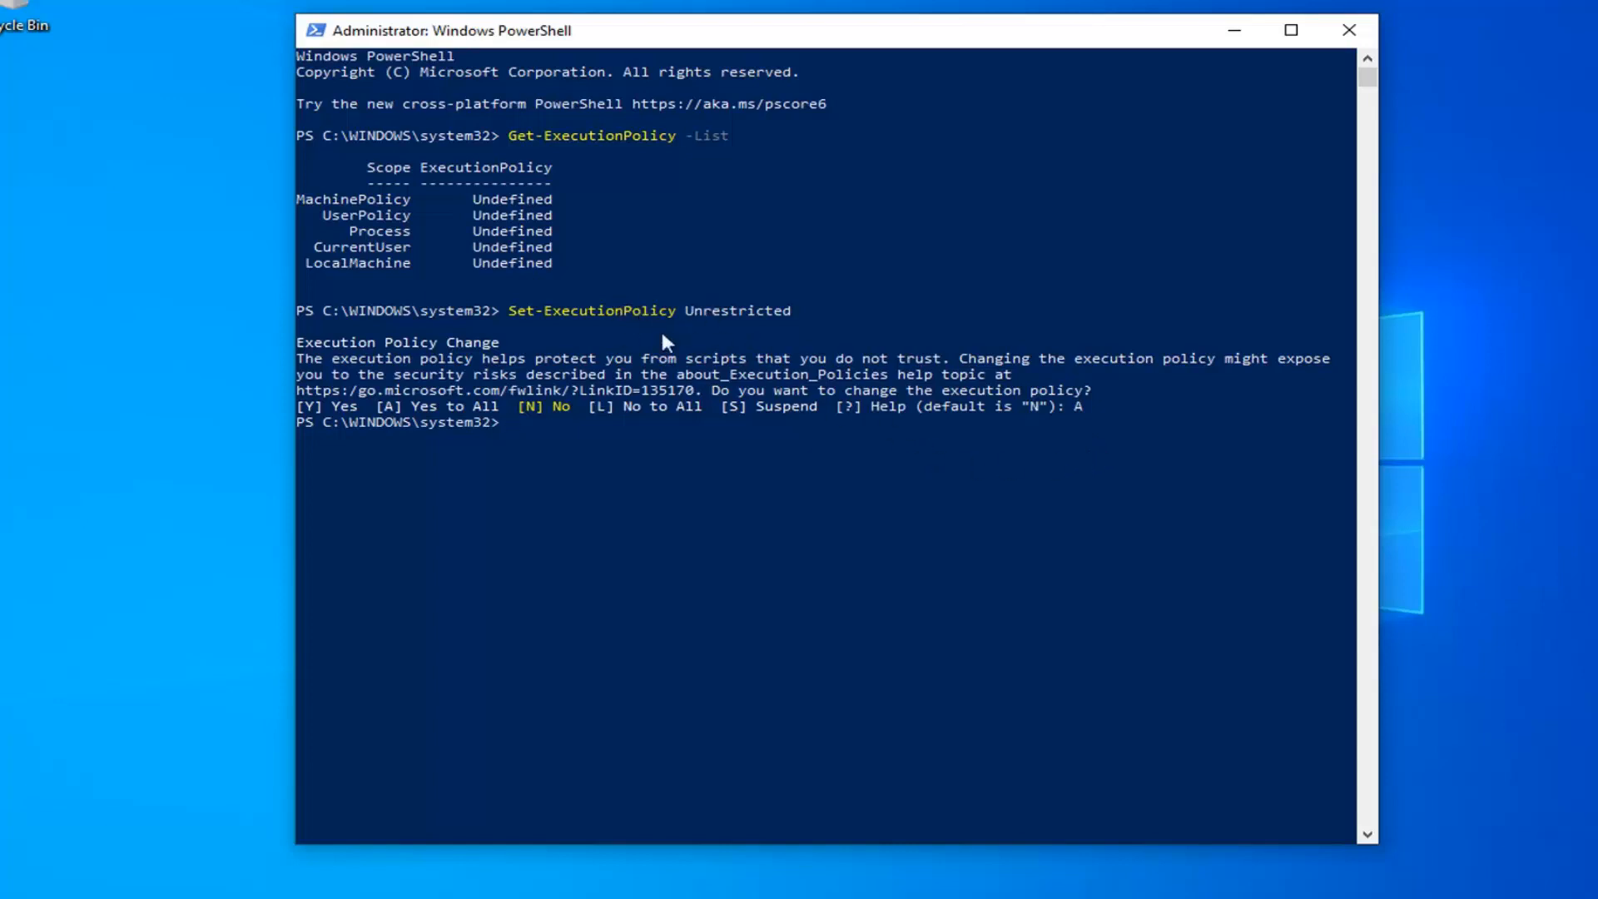
mouse_move(782, 318)
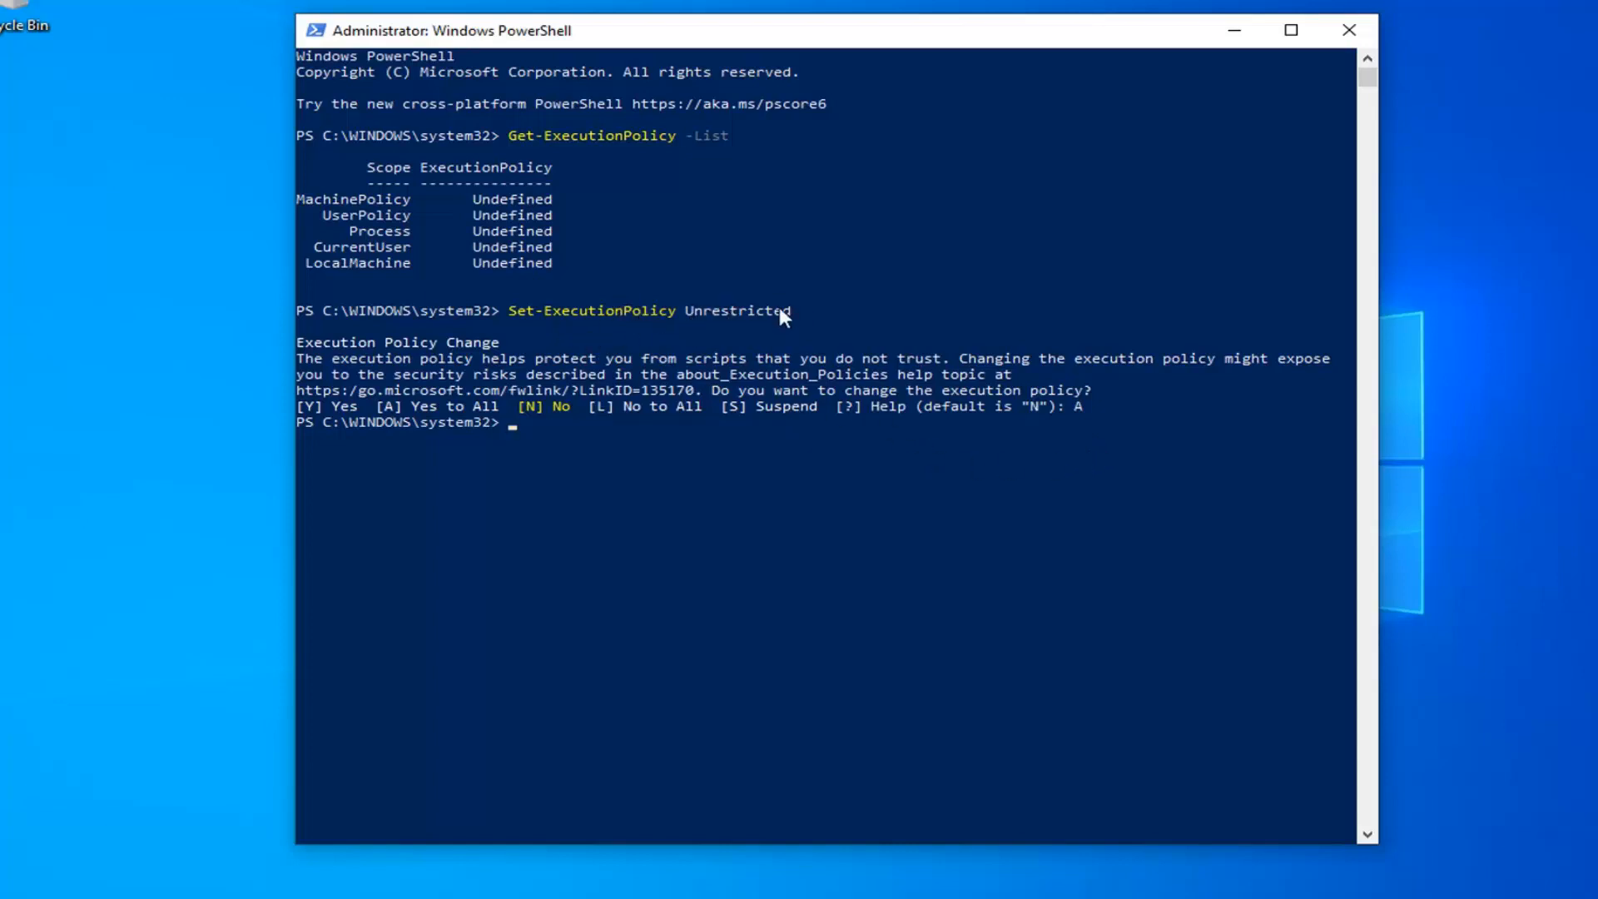
mouse_move(753, 319)
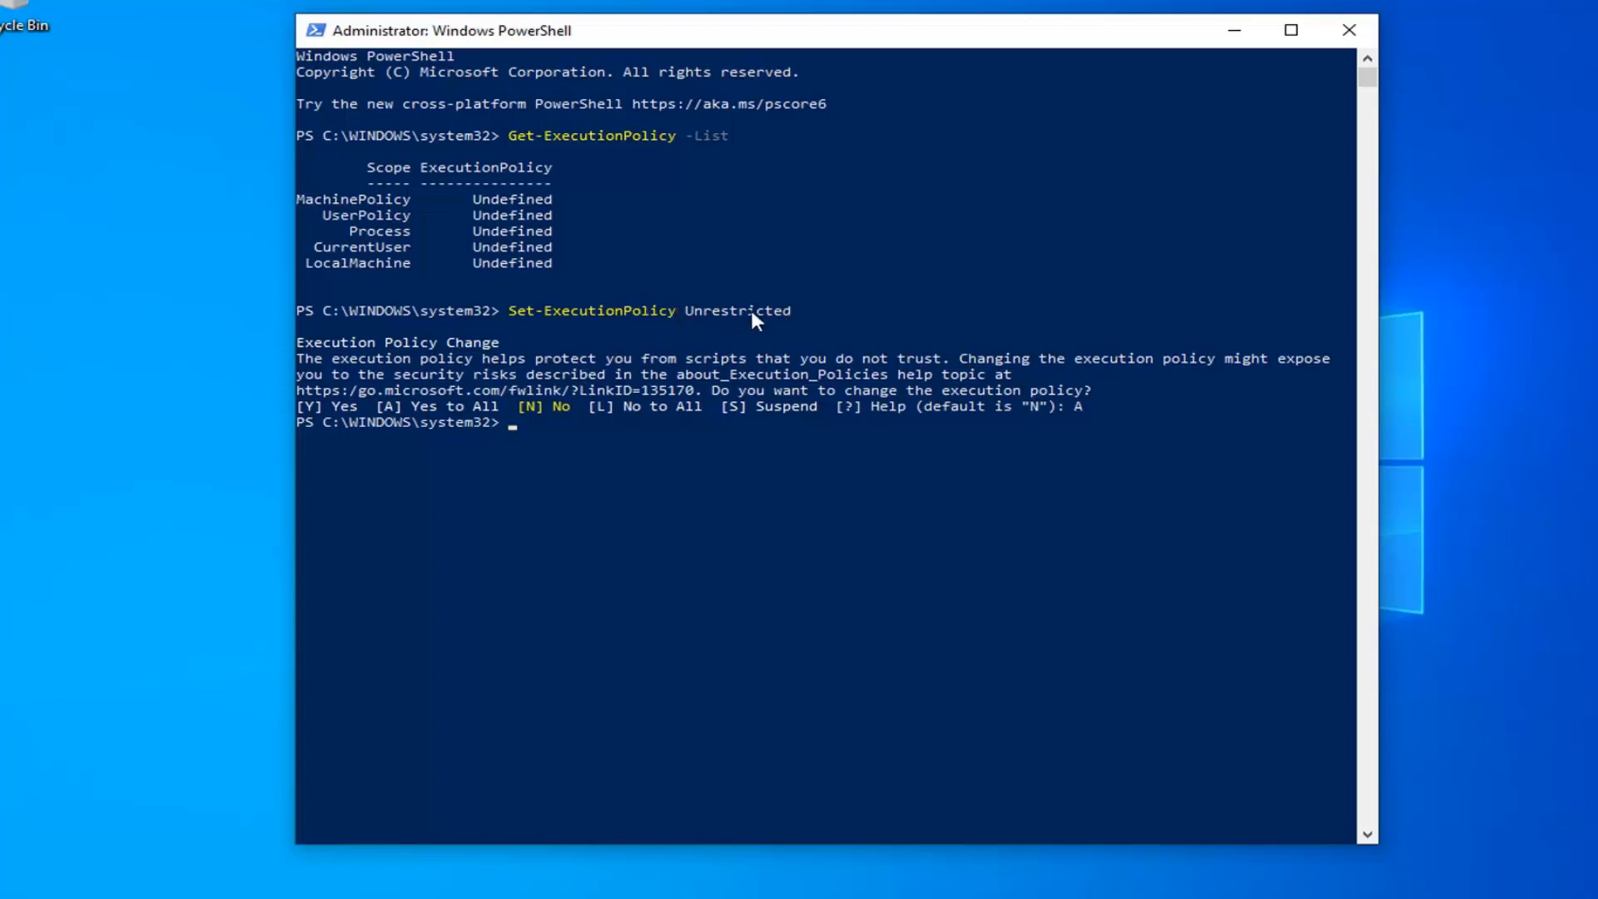
mouse_move(517, 230)
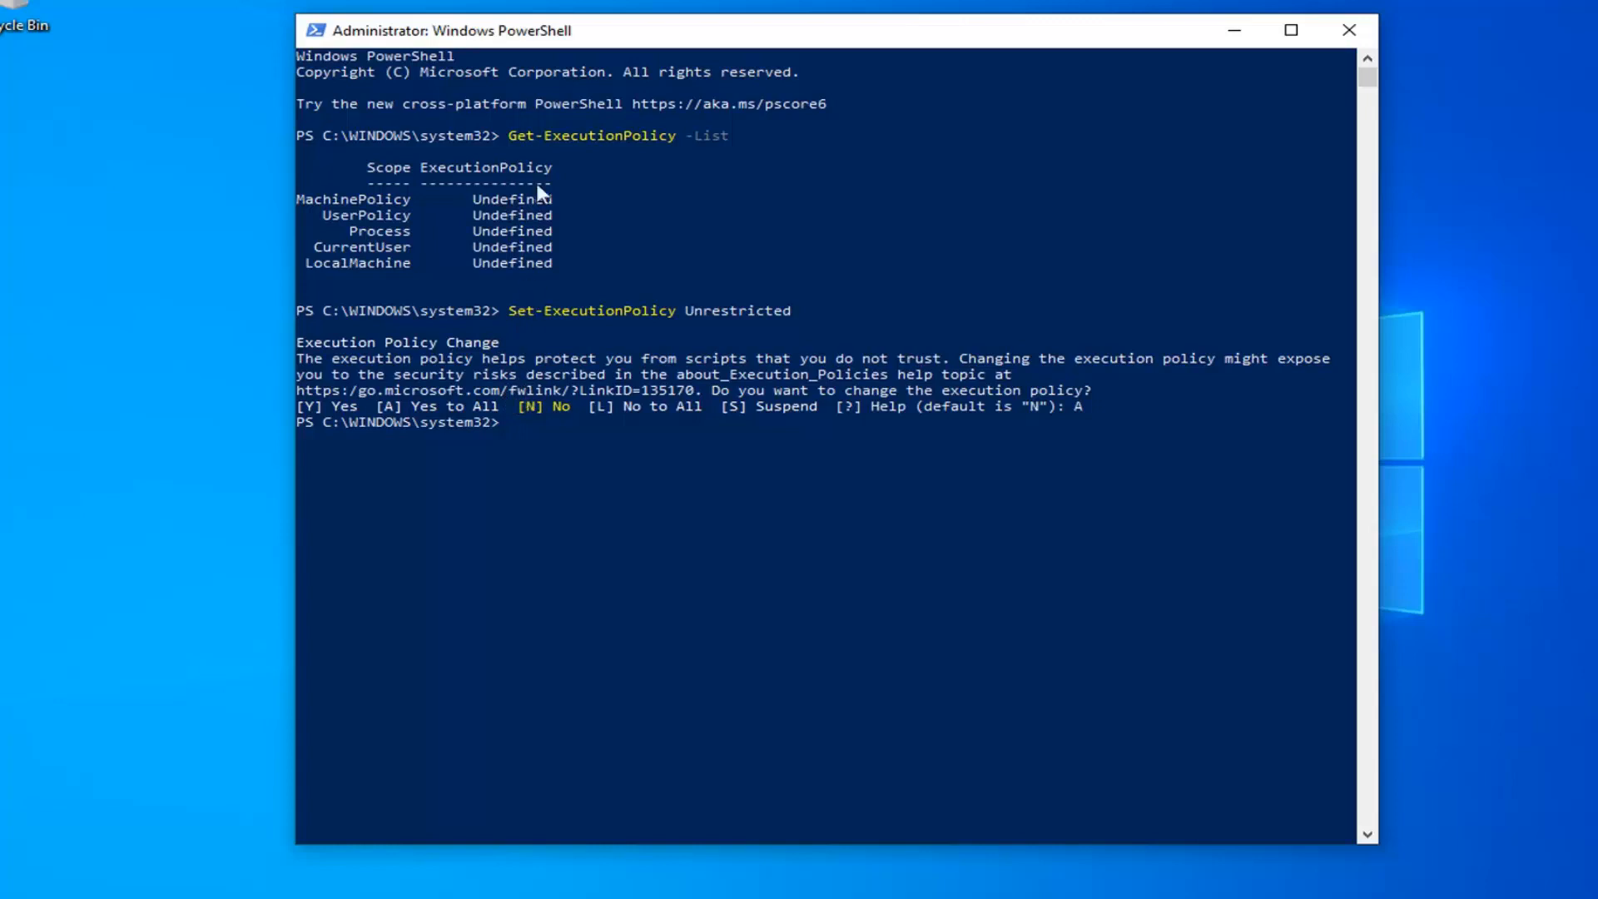
mouse_move(604, 331)
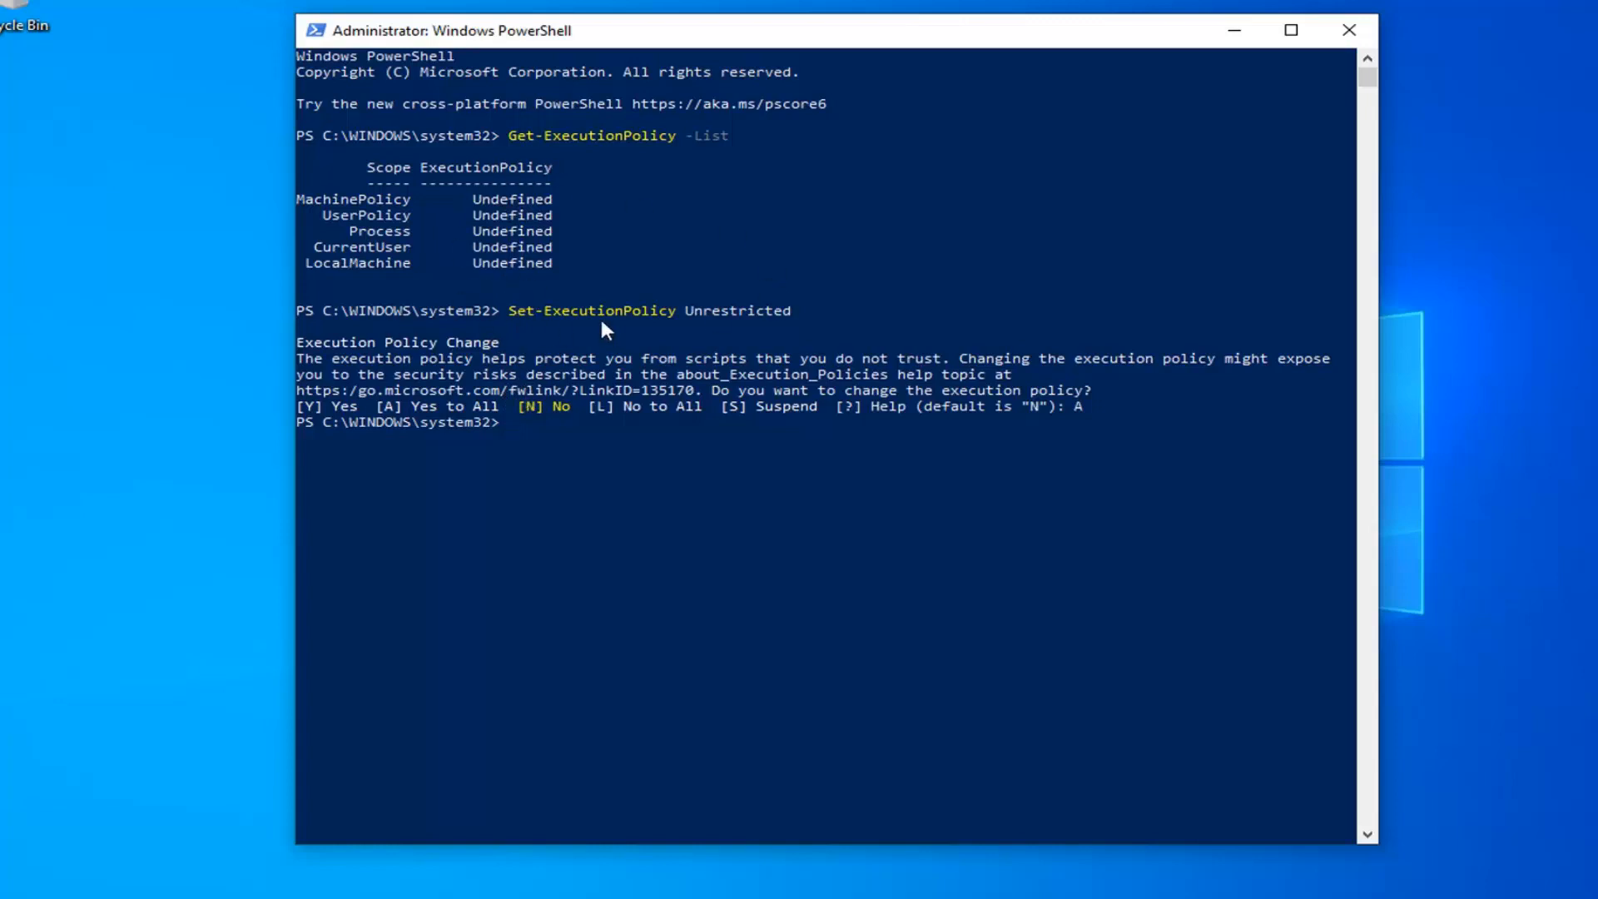
mouse_move(782, 381)
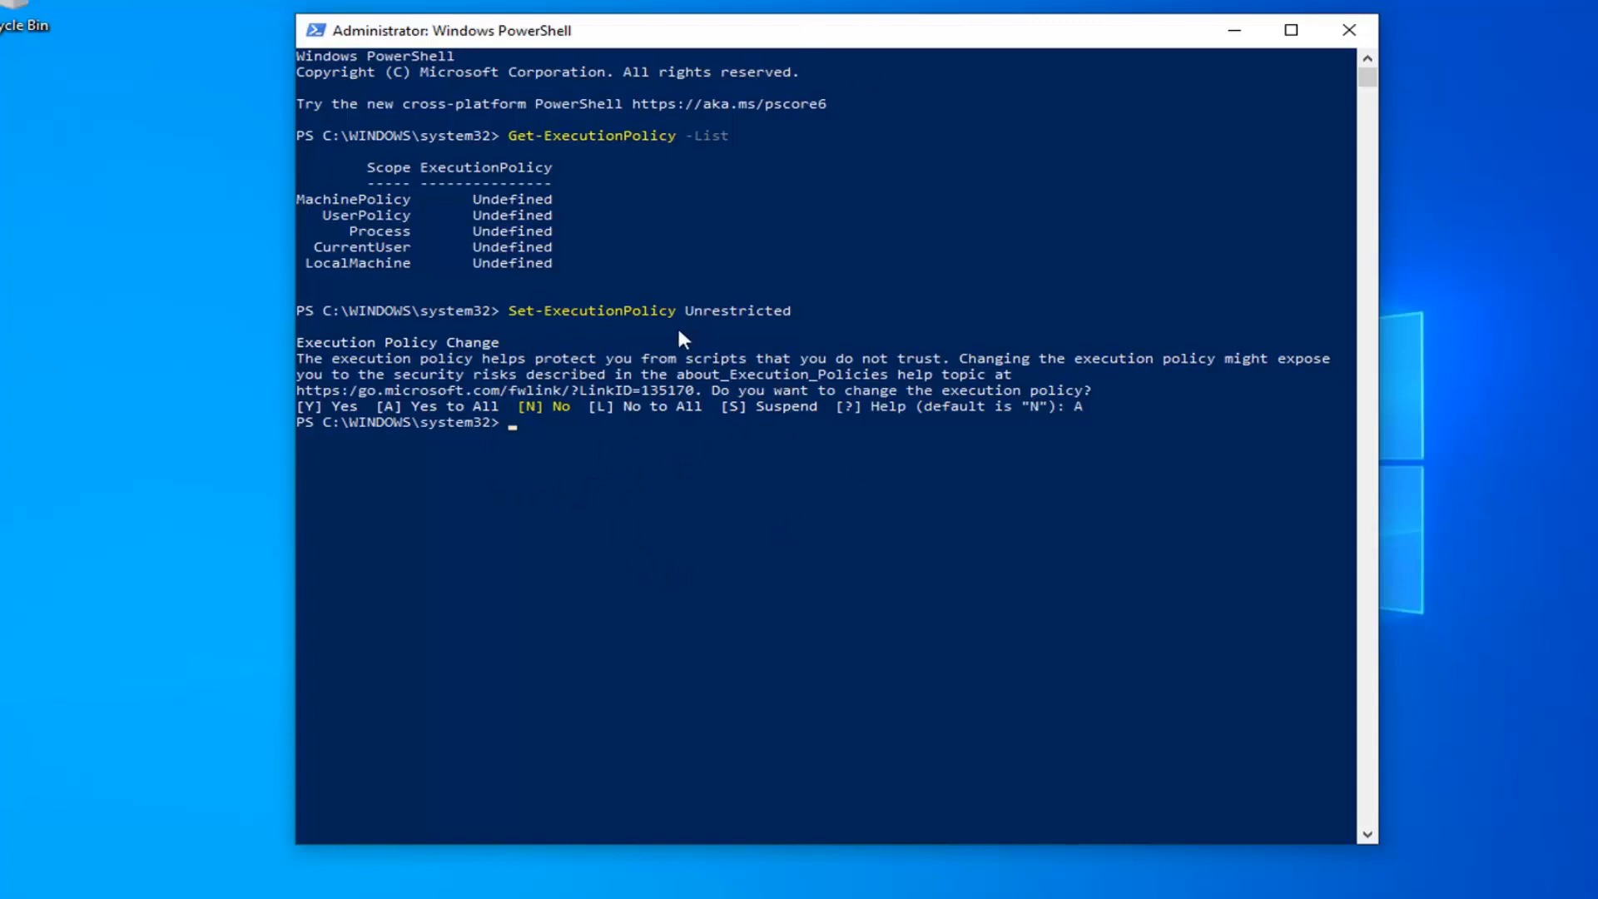
mouse_move(749, 328)
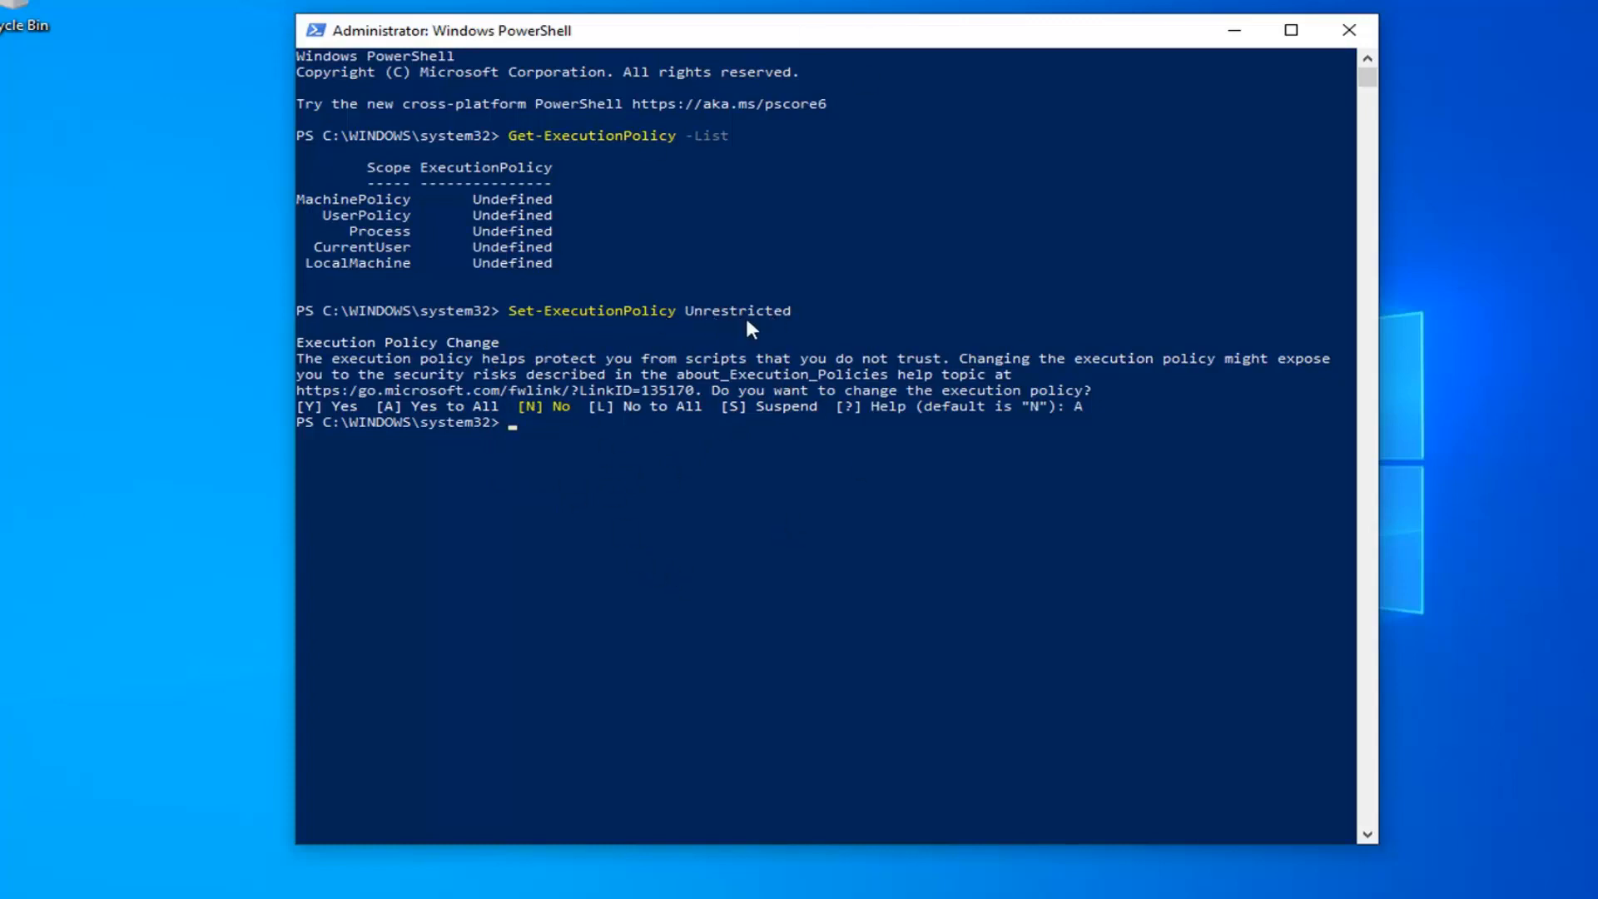
mouse_move(1149, 63)
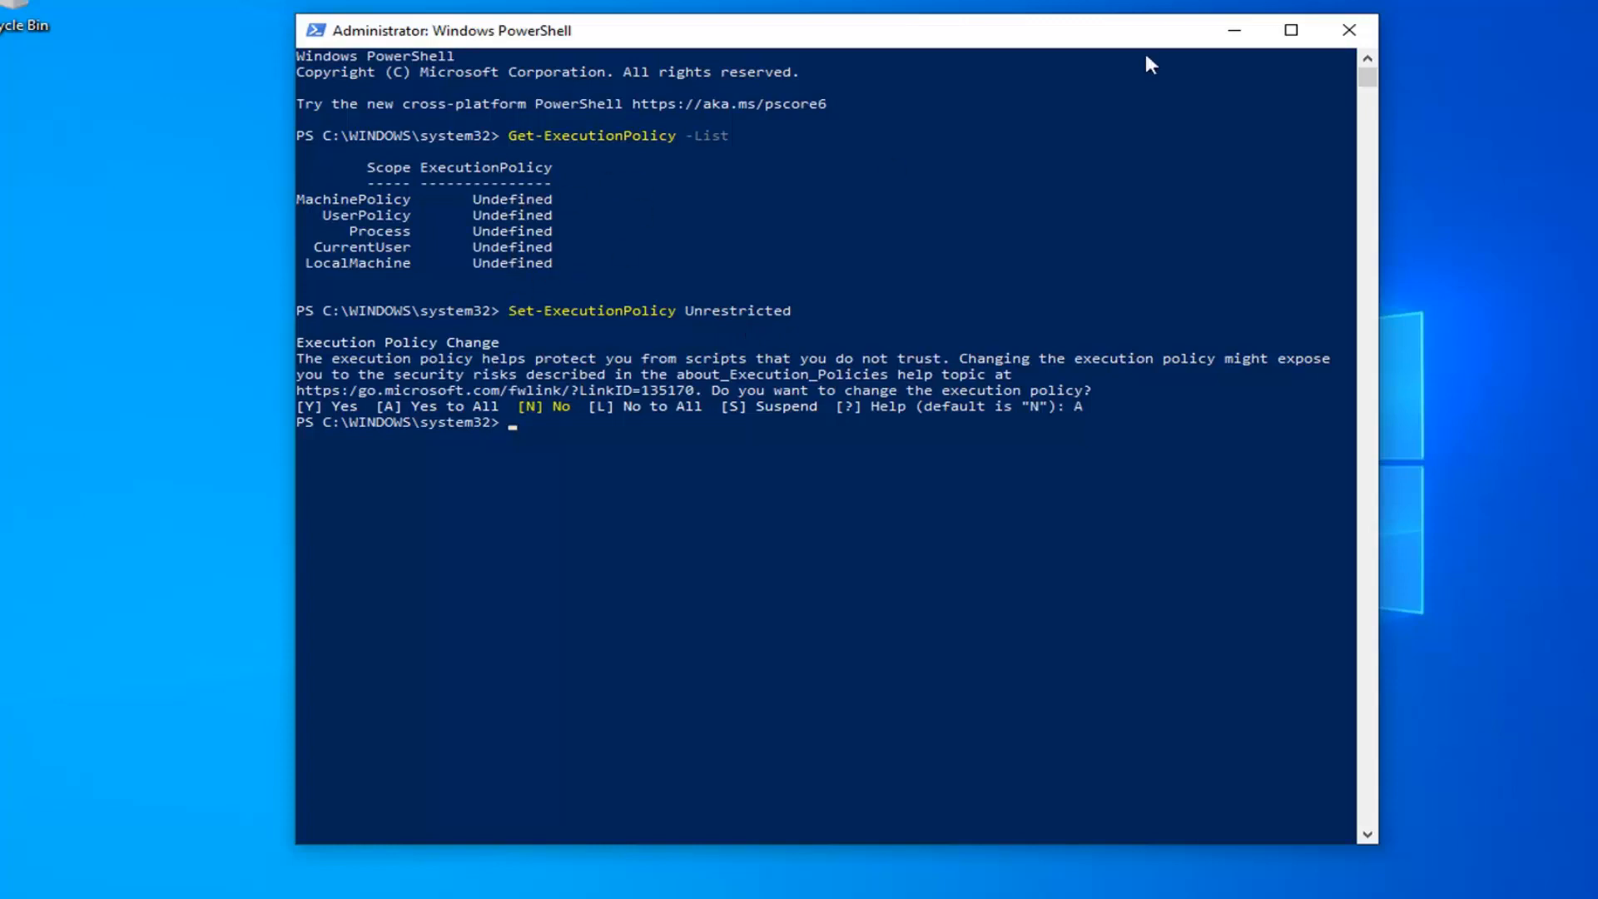
mouse_move(514, 245)
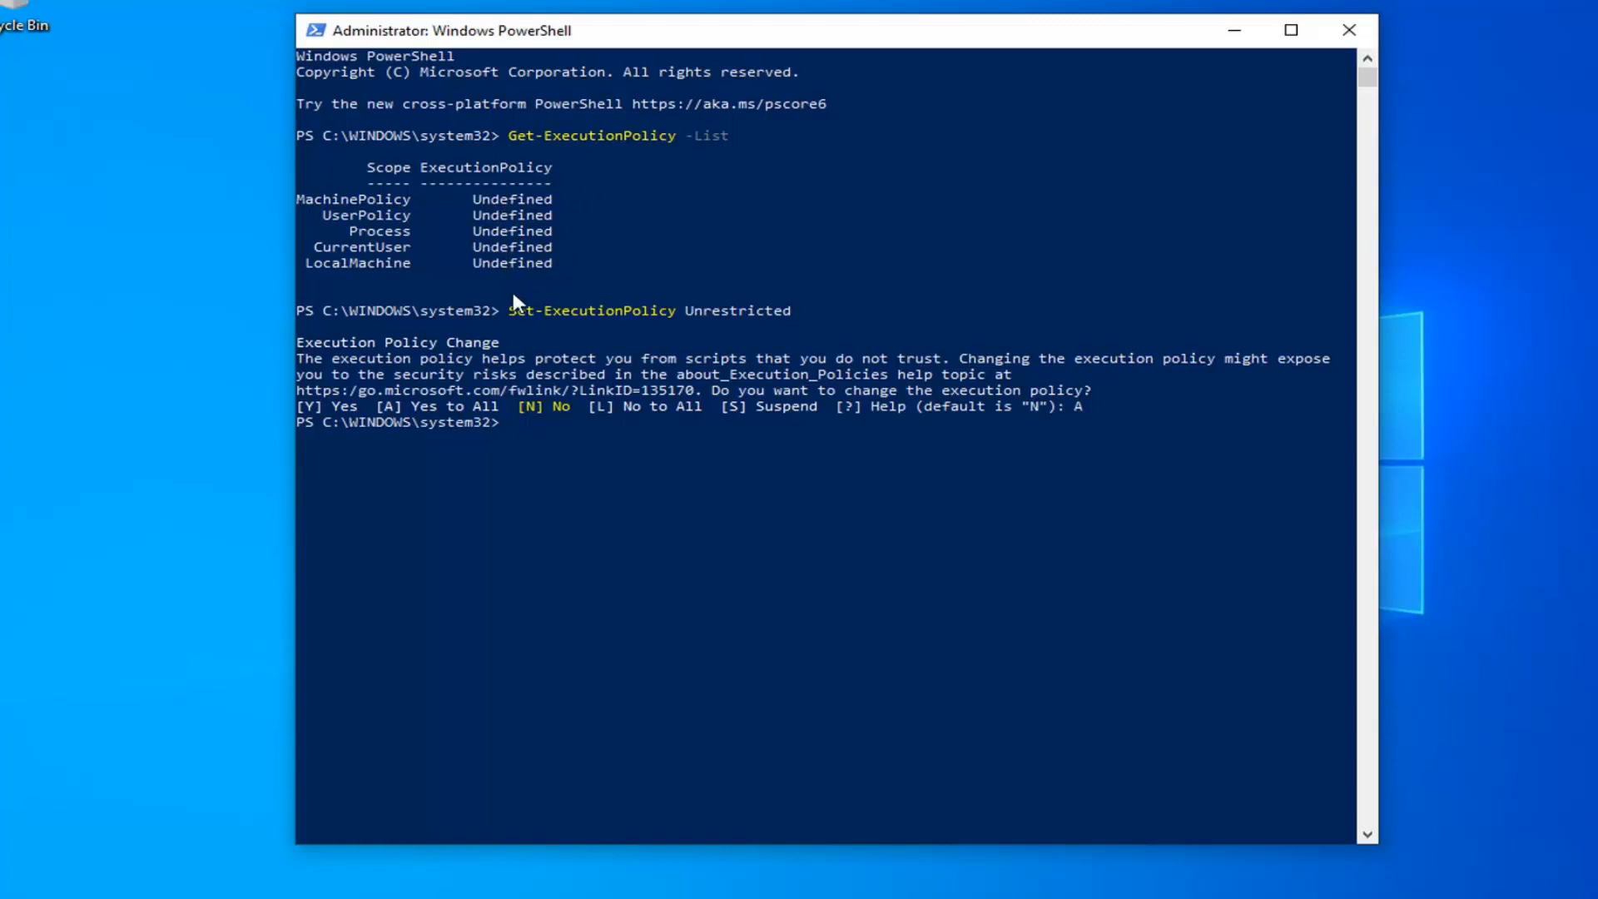
mouse_move(1181, 136)
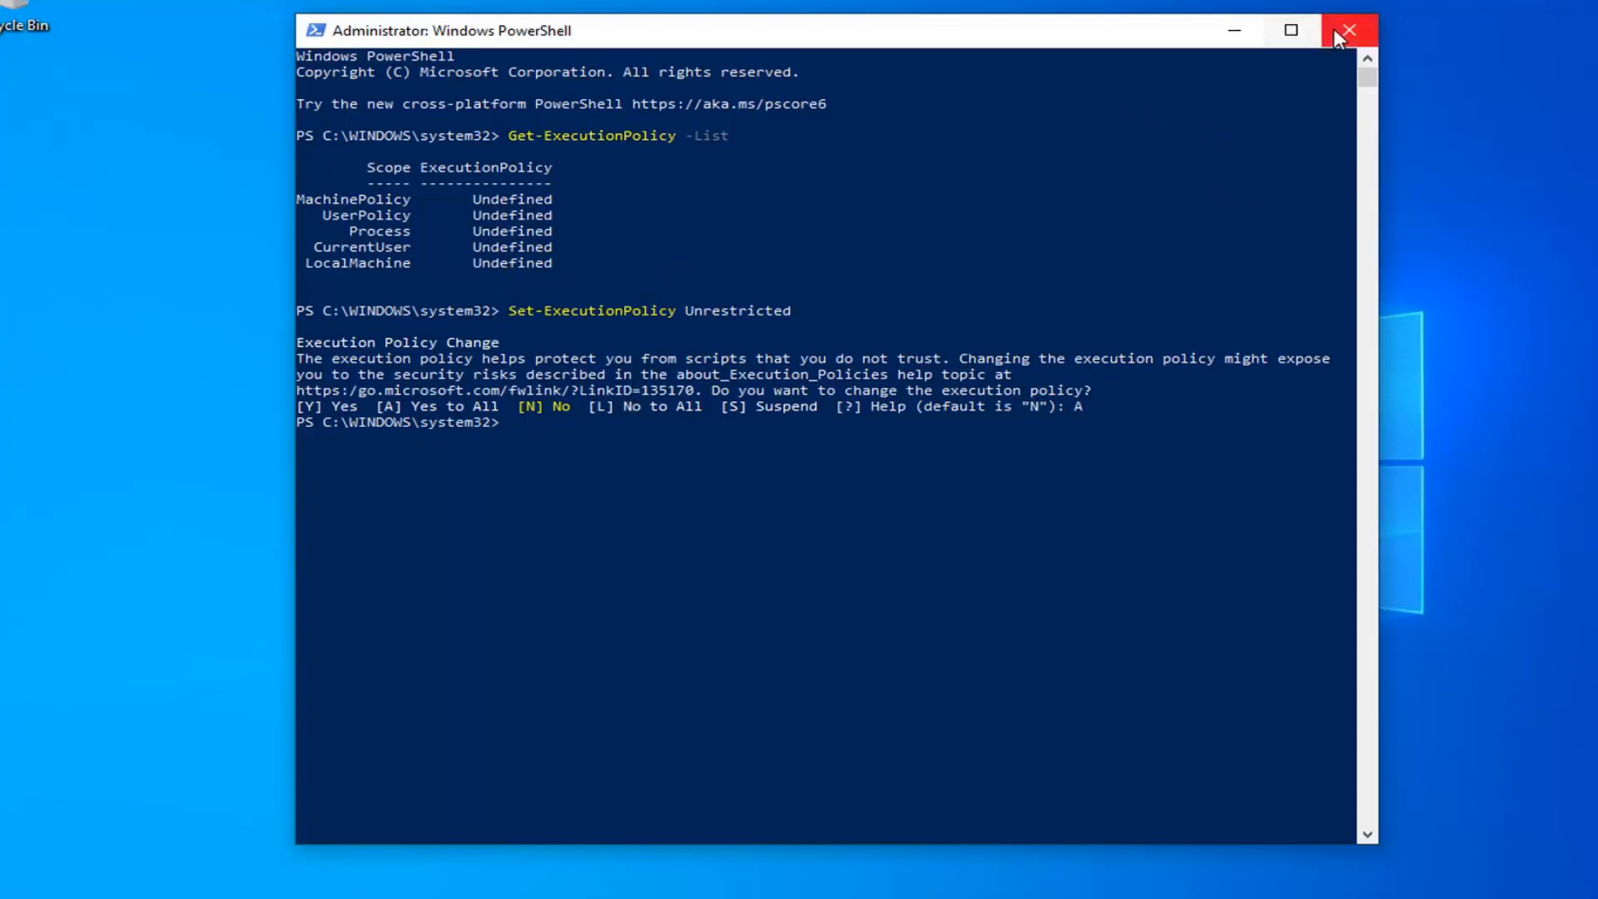
Close the administrator PowerShell window, leaving the empty desktop.
left_click(1348, 30)
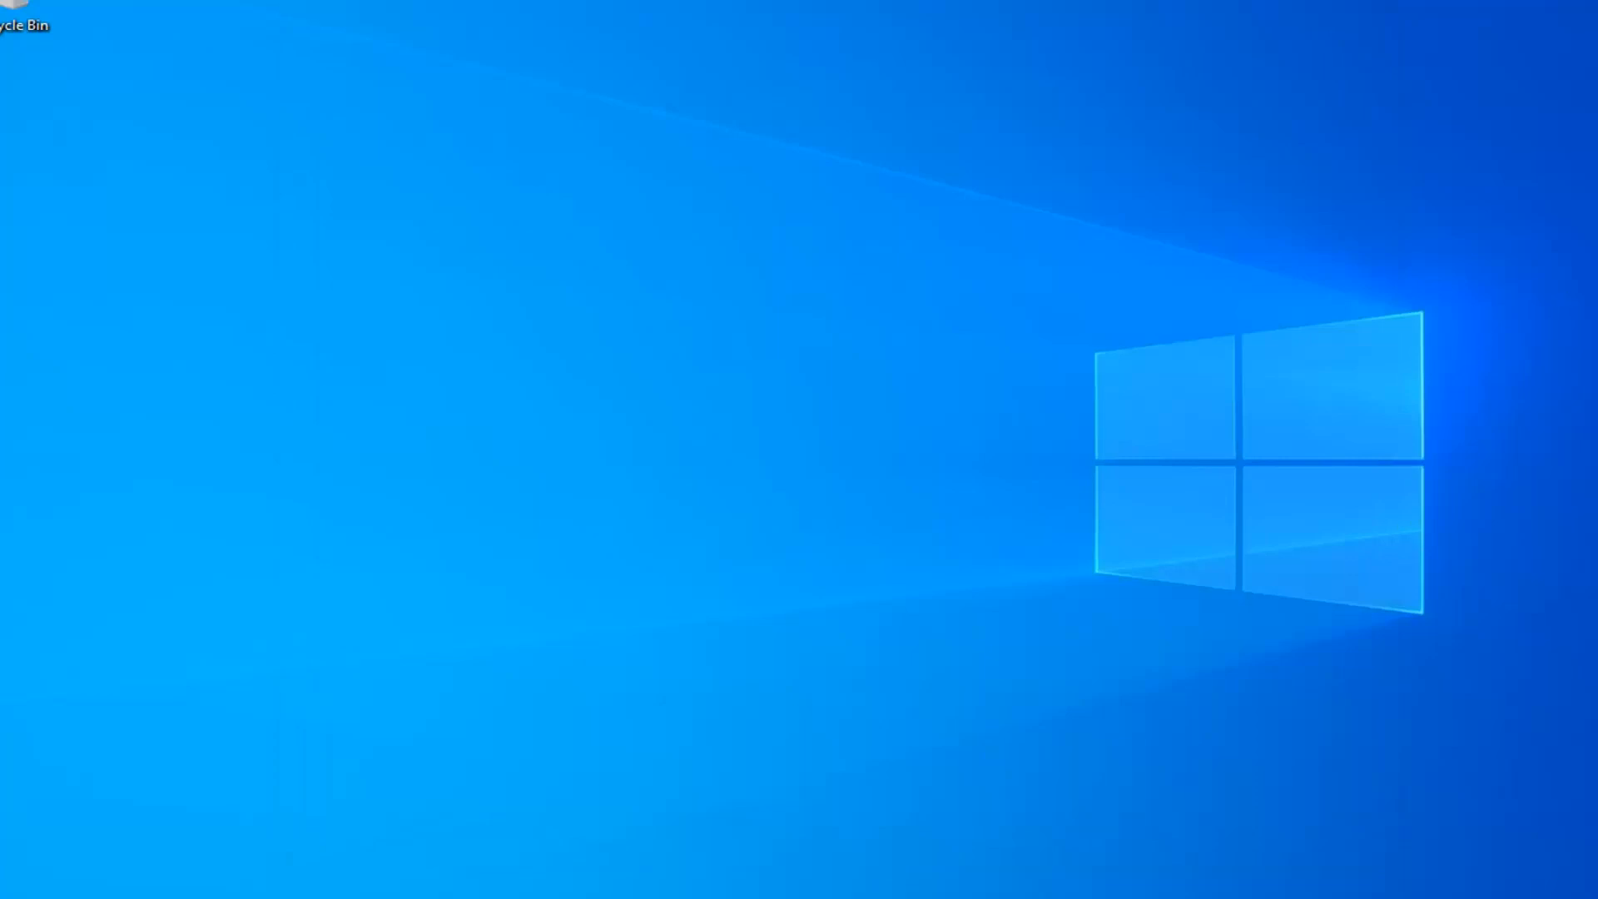